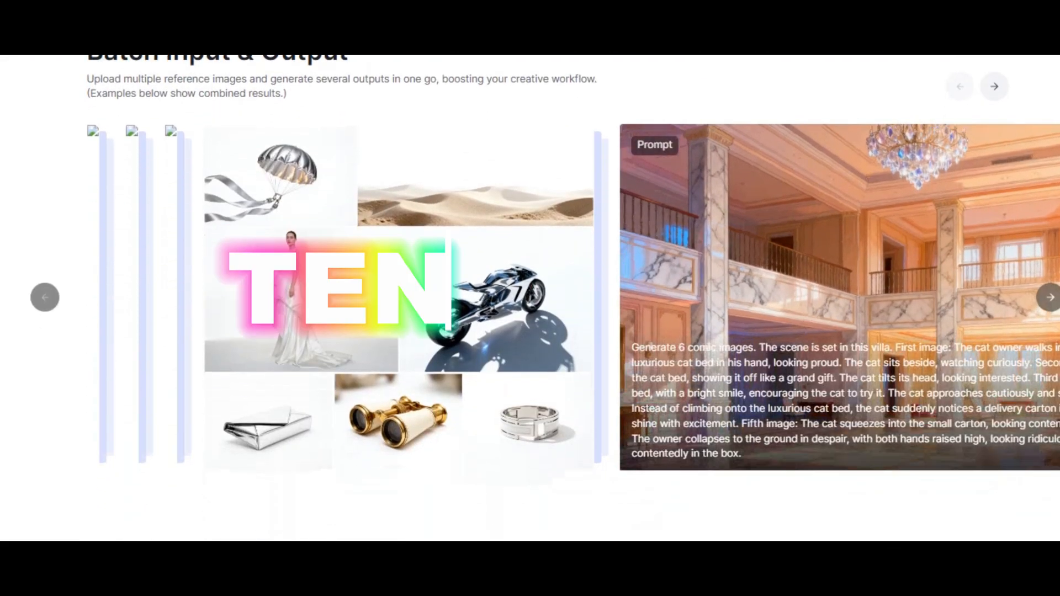
# Switch the chat mode from Battle to Direct Chat after scrolling the page.
pyautogui.scroll(-3)
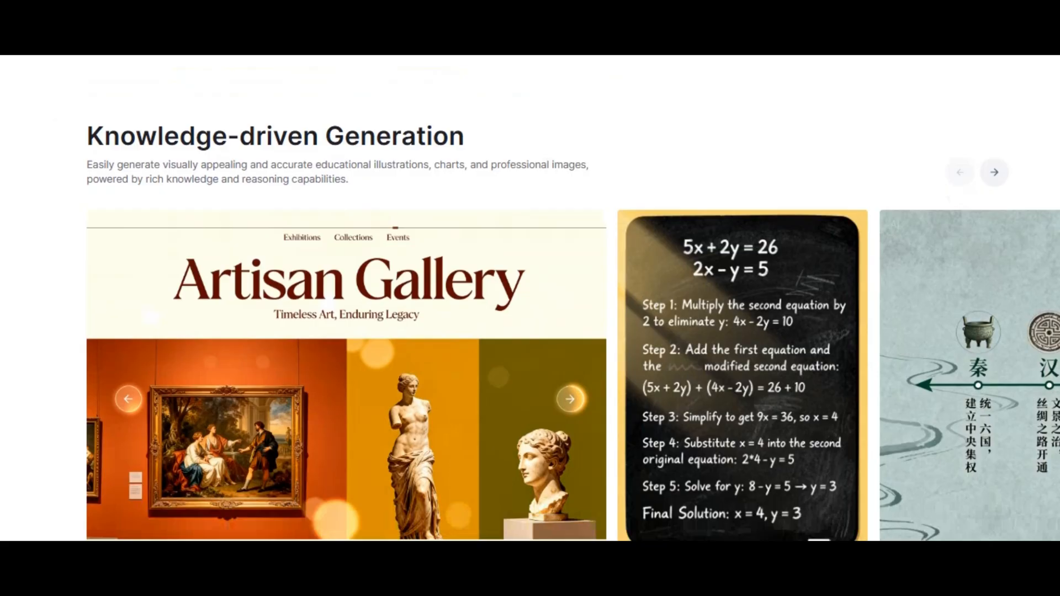
pyautogui.scroll(-3)
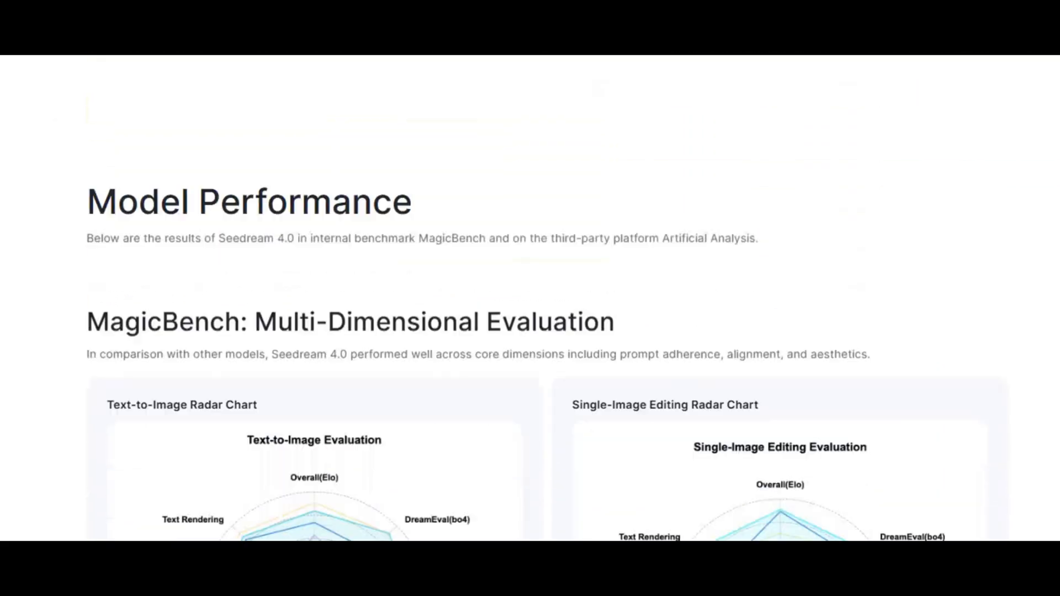
pyautogui.scroll(-3)
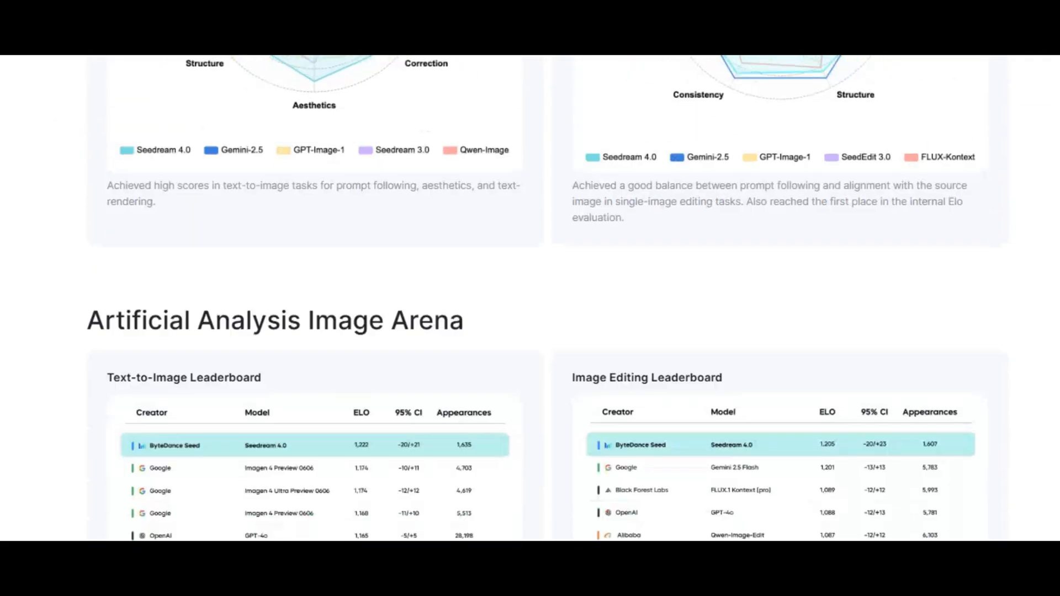
pyautogui.scroll(-3)
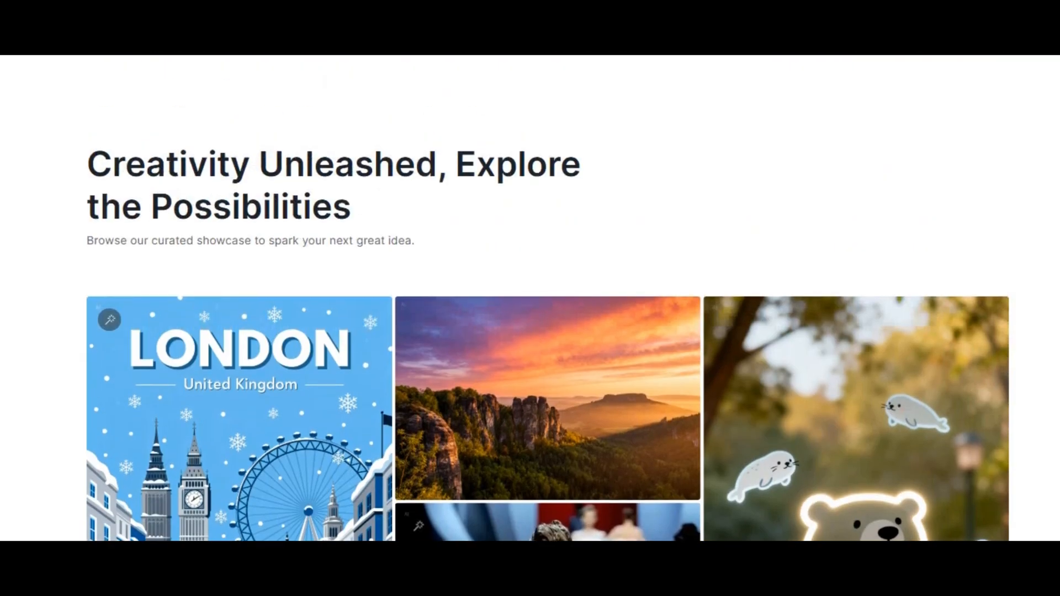
pyautogui.scroll(-3)
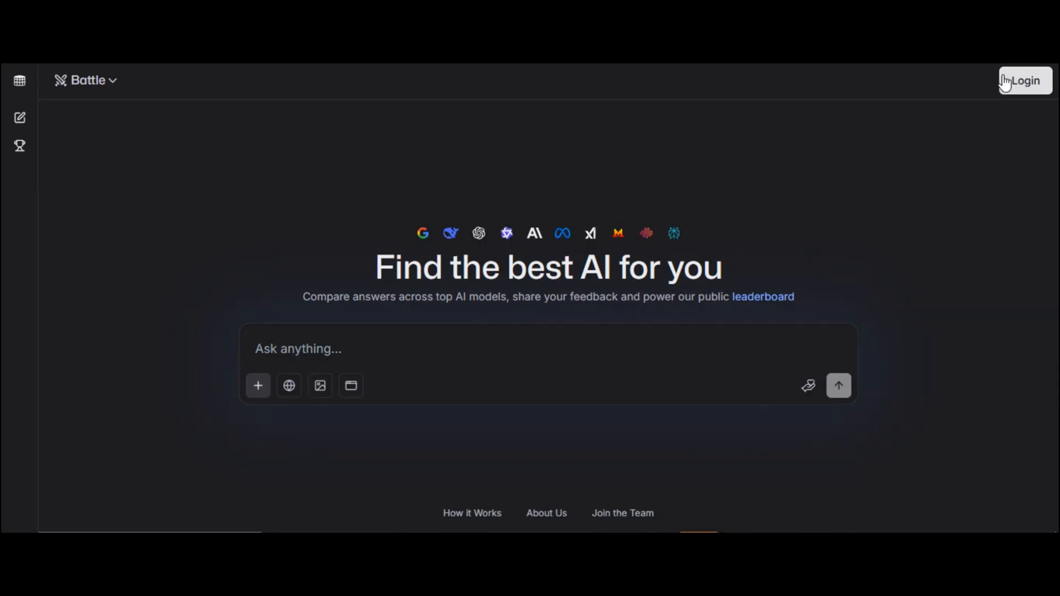
pyautogui.moveTo(682, 268)
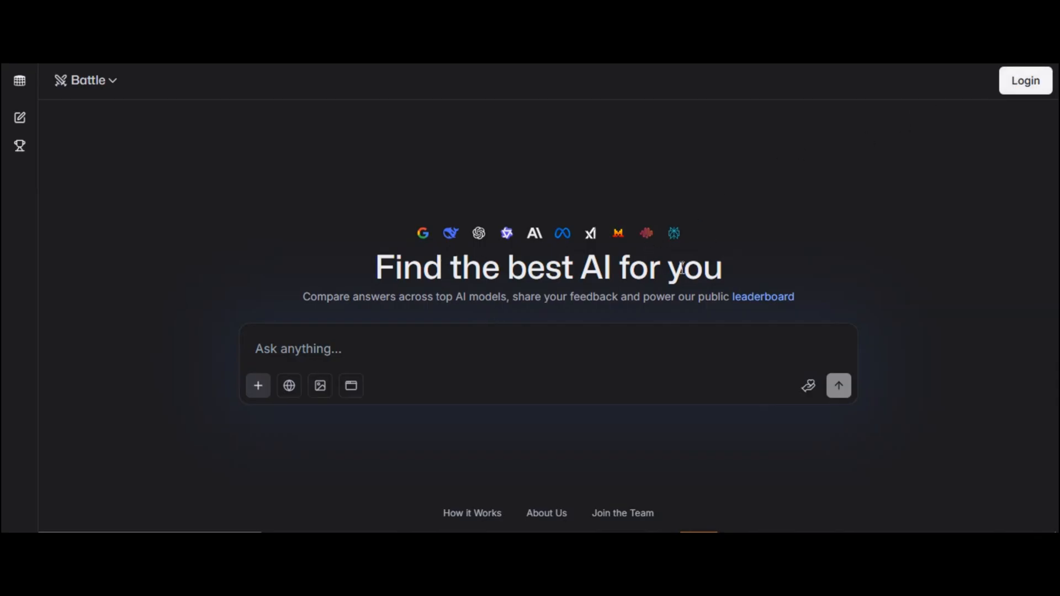
pyautogui.moveTo(463, 280)
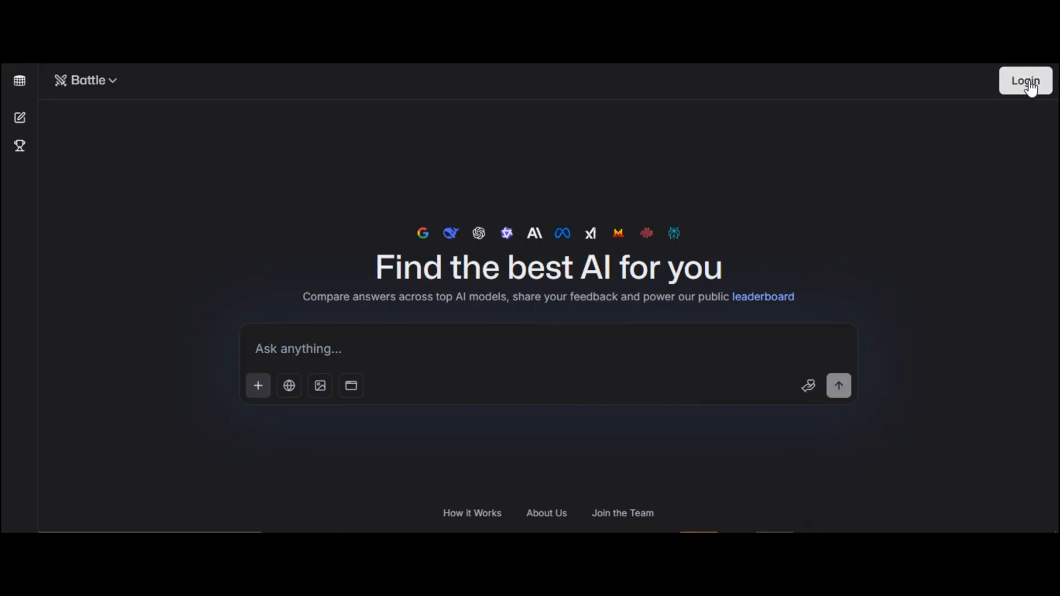
pyautogui.moveTo(120, 86)
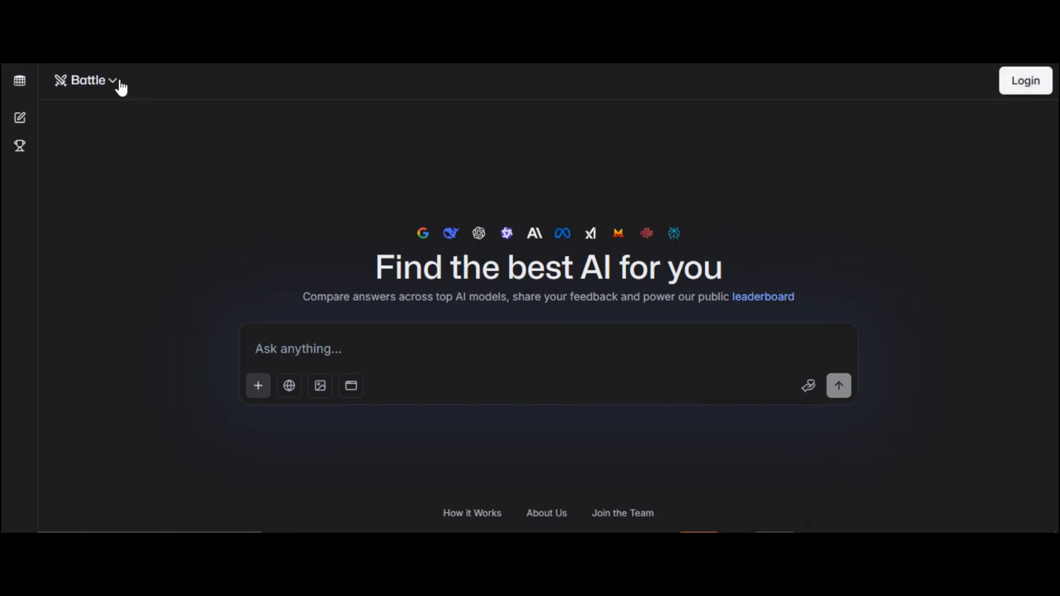
pyautogui.click(88, 81)
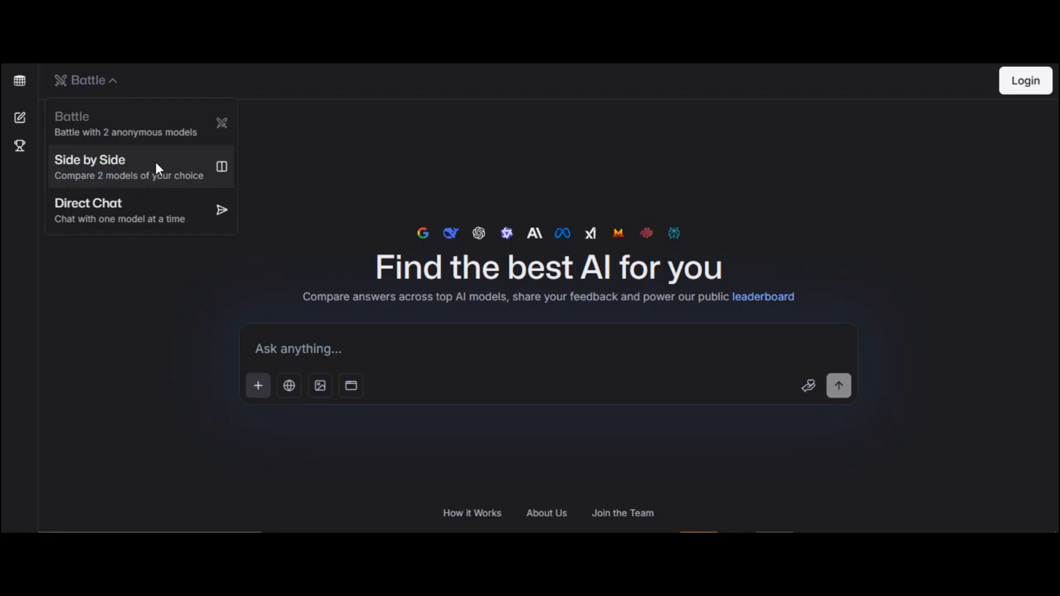
pyautogui.click(87, 210)
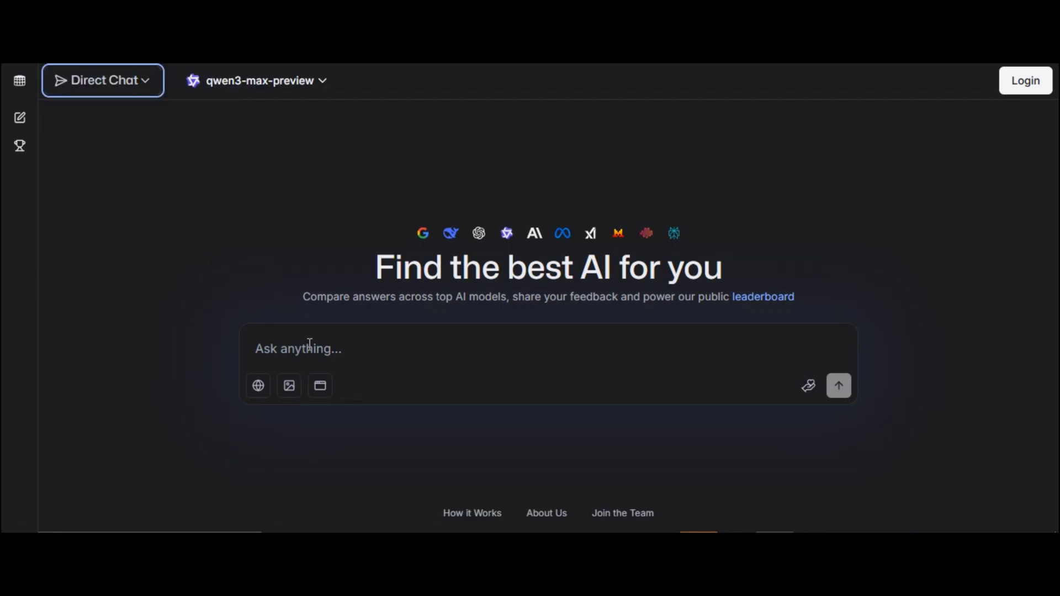
pyautogui.moveTo(258, 386)
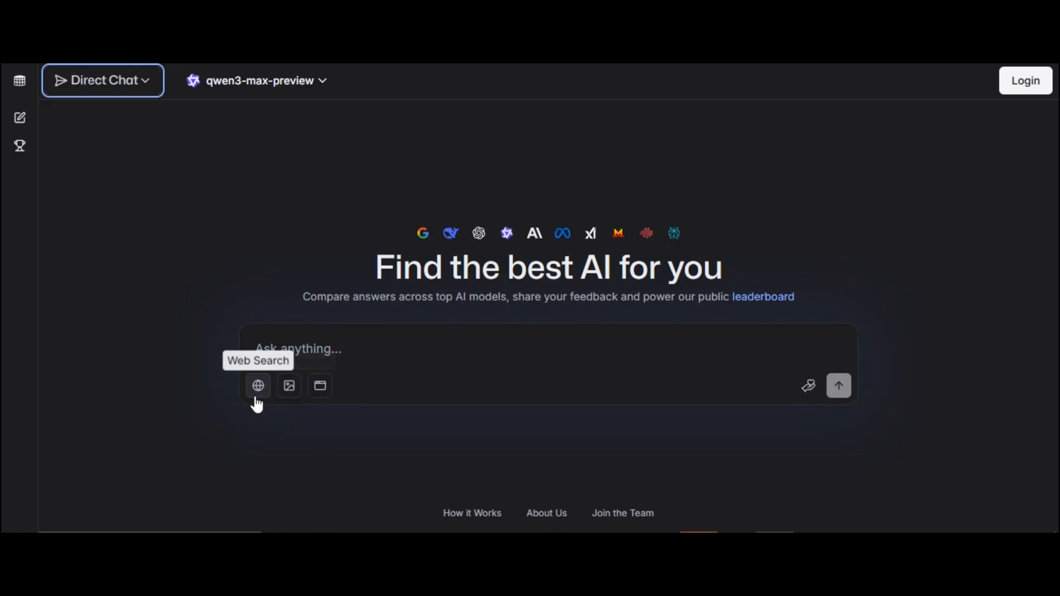
pyautogui.moveTo(288, 385)
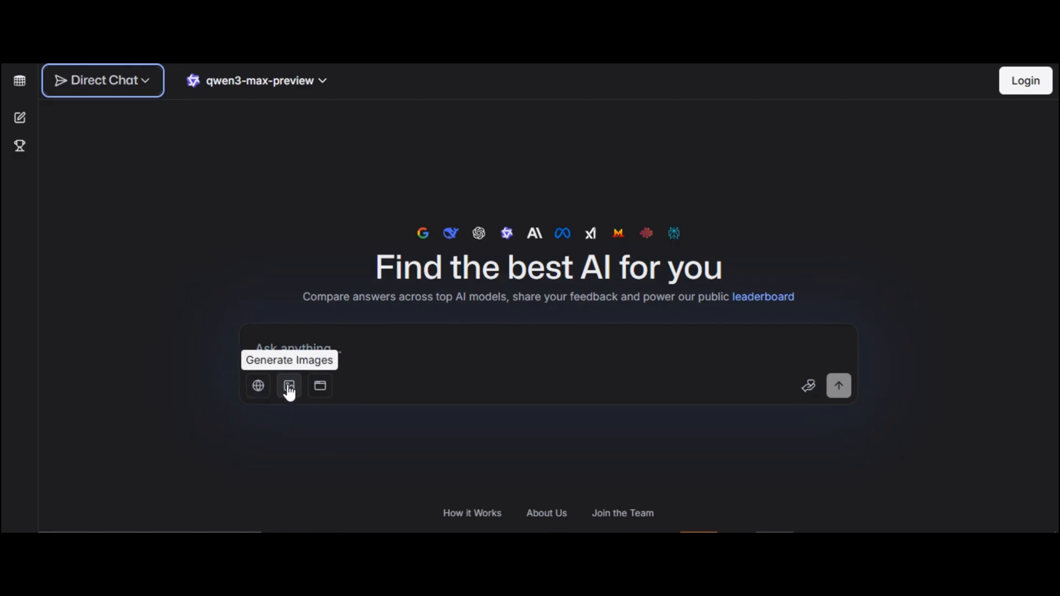
pyautogui.moveTo(319, 386)
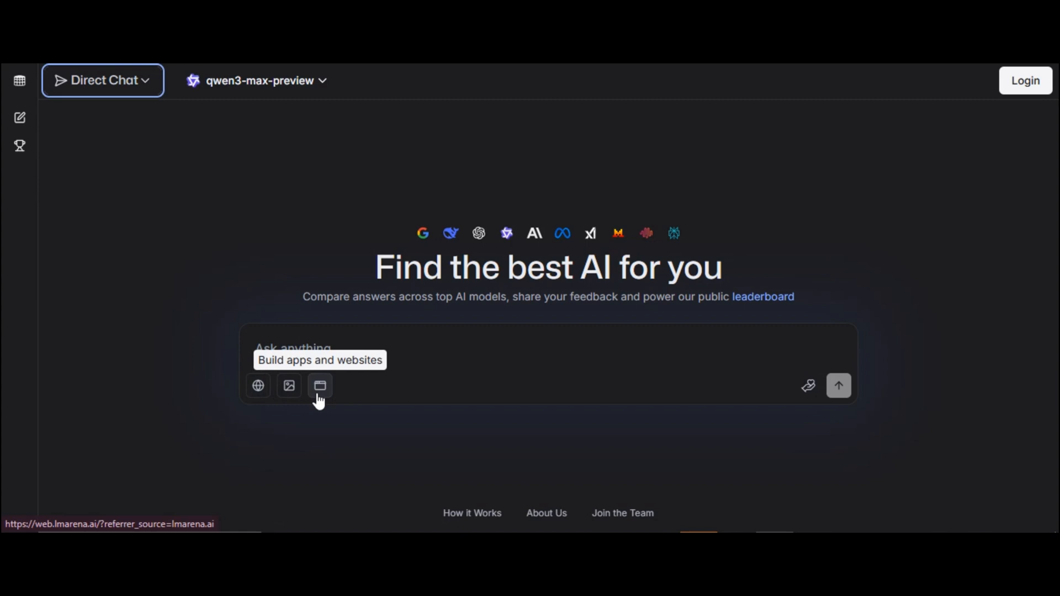
pyautogui.moveTo(288, 386)
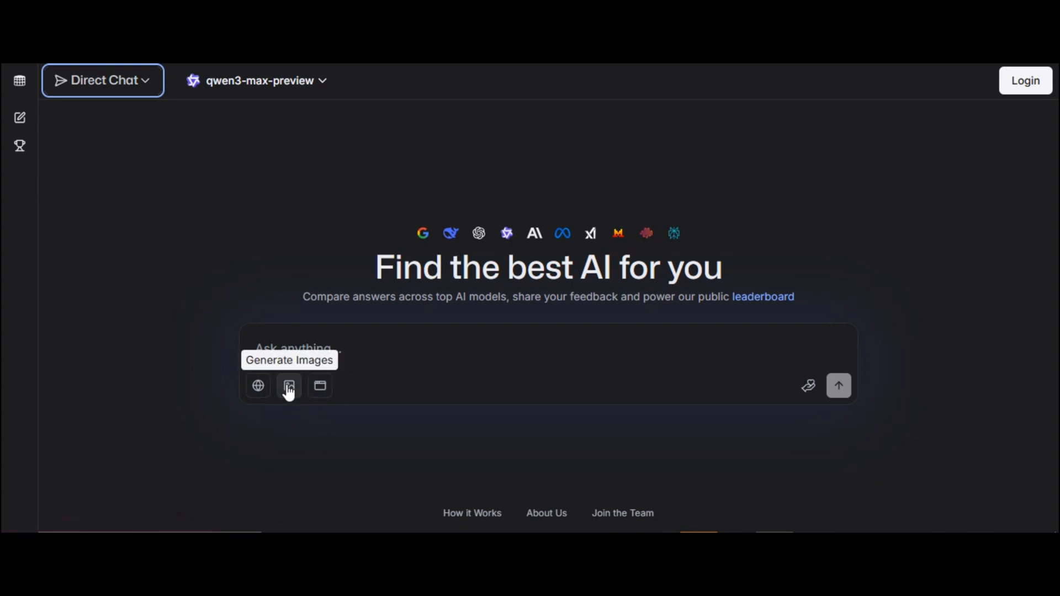
# Enable Generate Images and scroll the model list toward seedream-4.
pyautogui.click(288, 386)
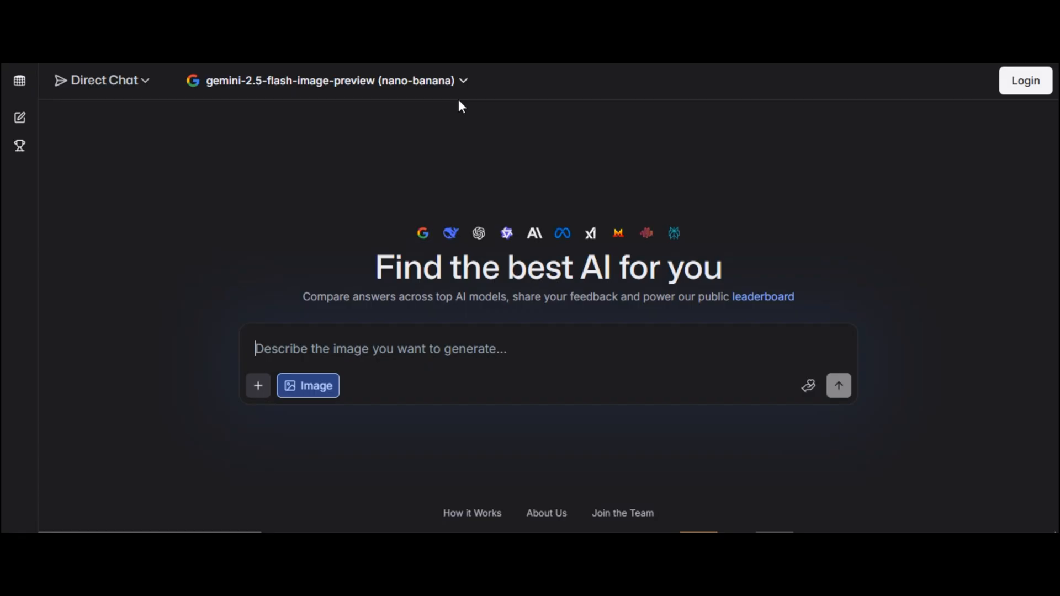
pyautogui.click(330, 80)
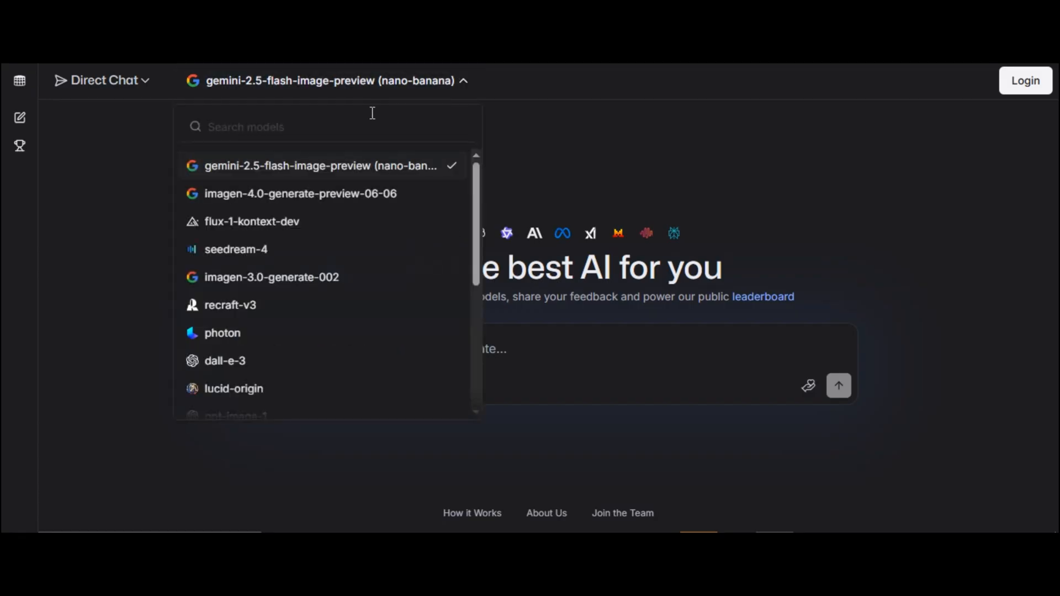
pyautogui.scroll(-3)
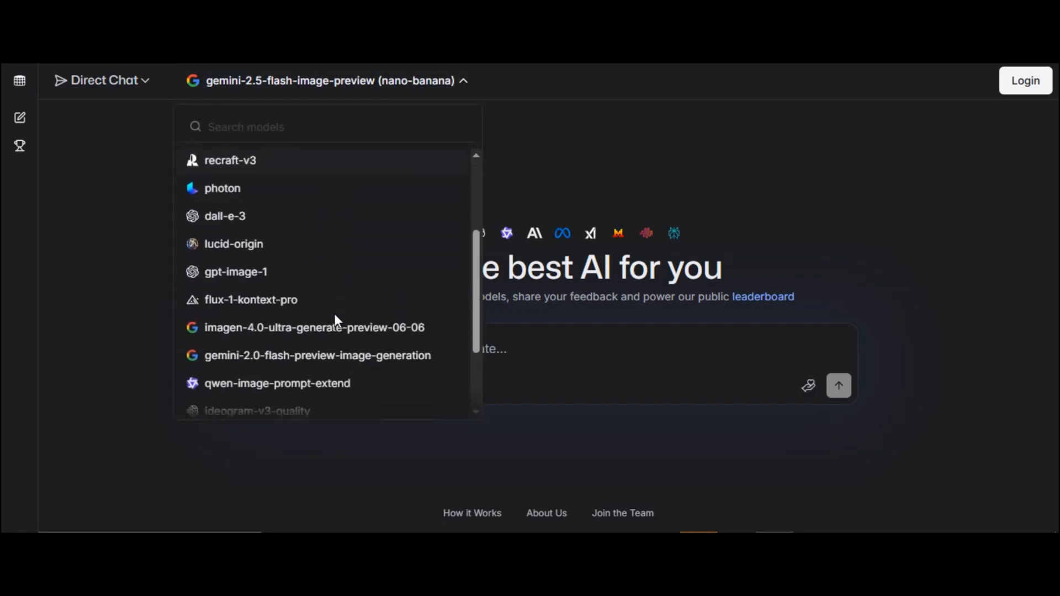
pyautogui.scroll(-3)
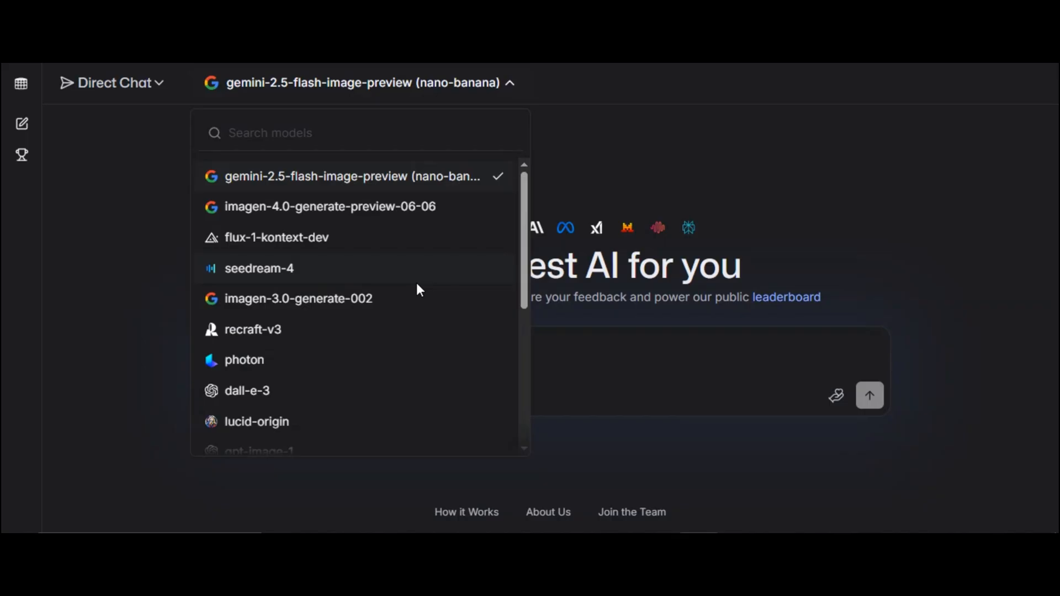
pyautogui.scroll(-3)
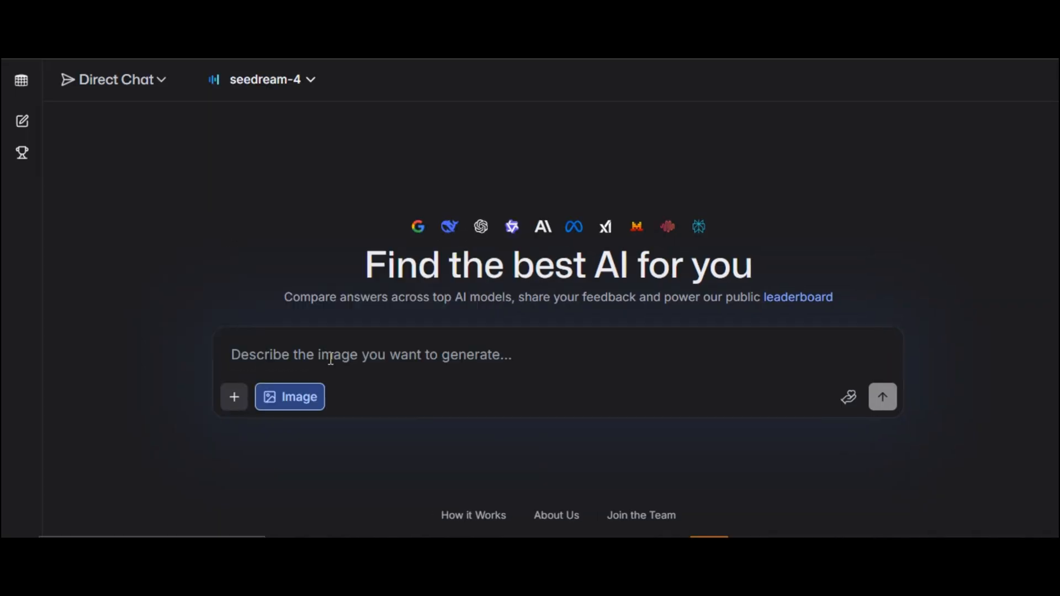
# Send the prompt 'A photorealistic of a vintage car driving on a costal road at sunset' and view the results.
pyautogui.write('A photorealistic of a vintage car driving on a costal road at sunset')
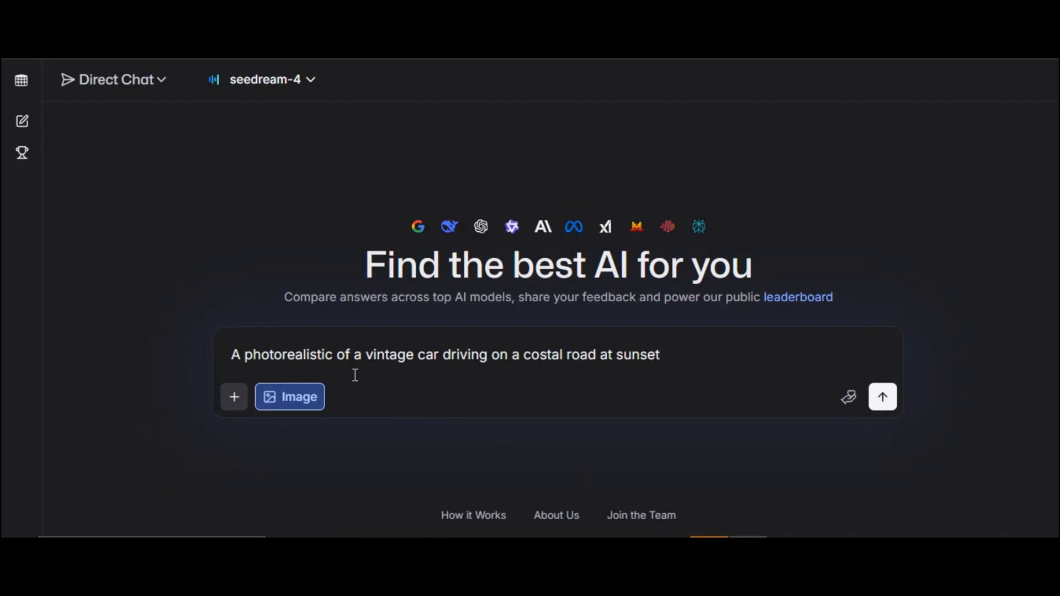
pyautogui.moveTo(603, 383)
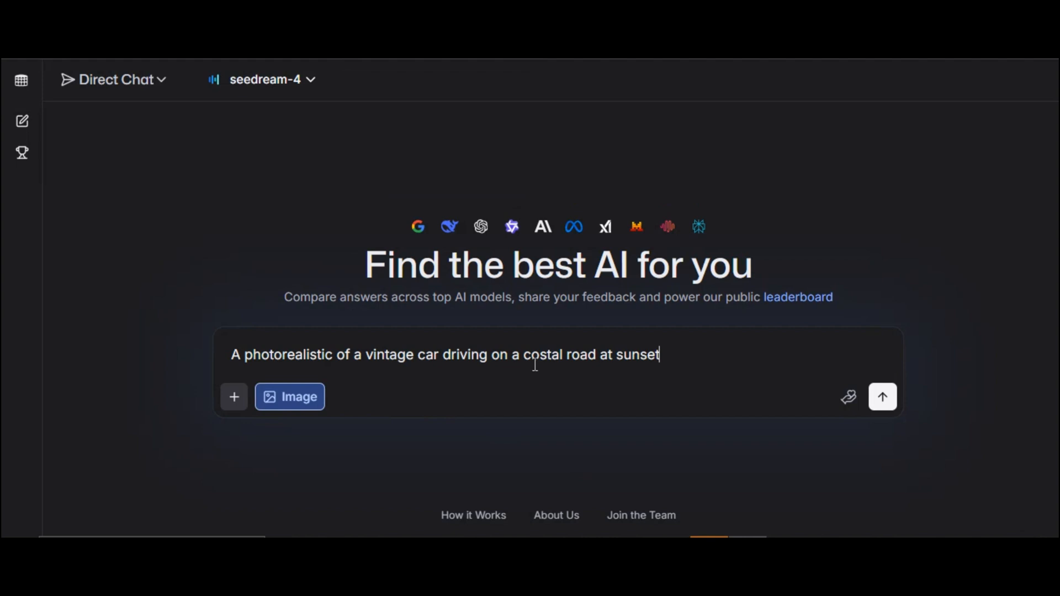
pyautogui.click(883, 397)
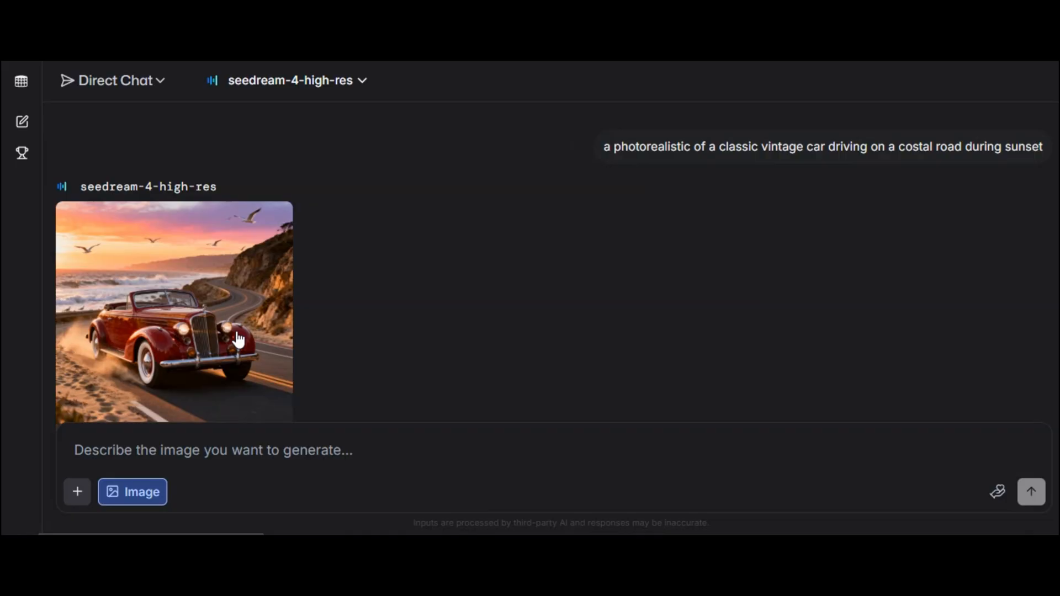
pyautogui.click(174, 311)
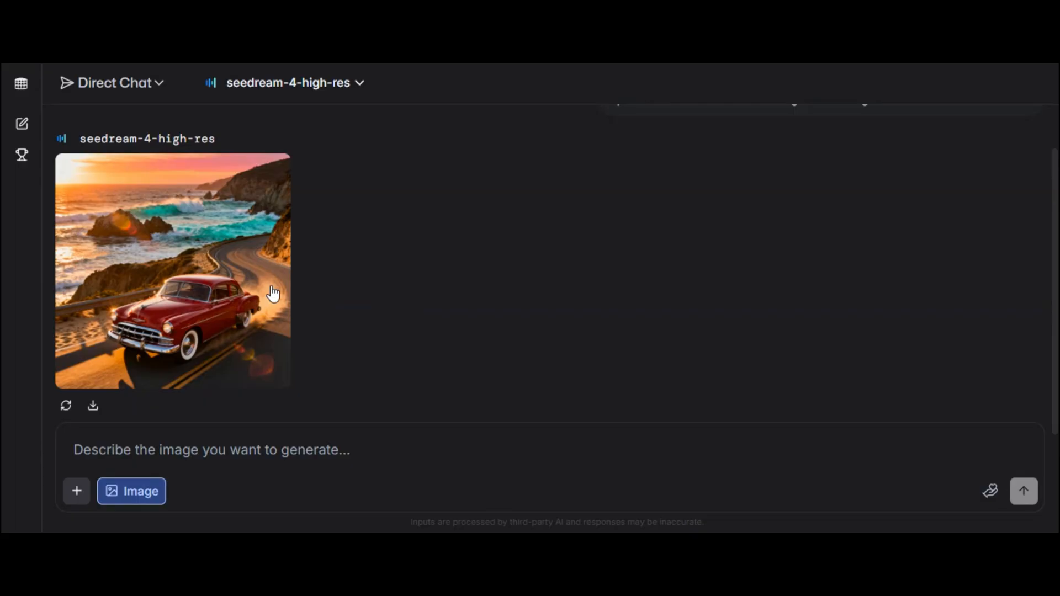
pyautogui.click(172, 271)
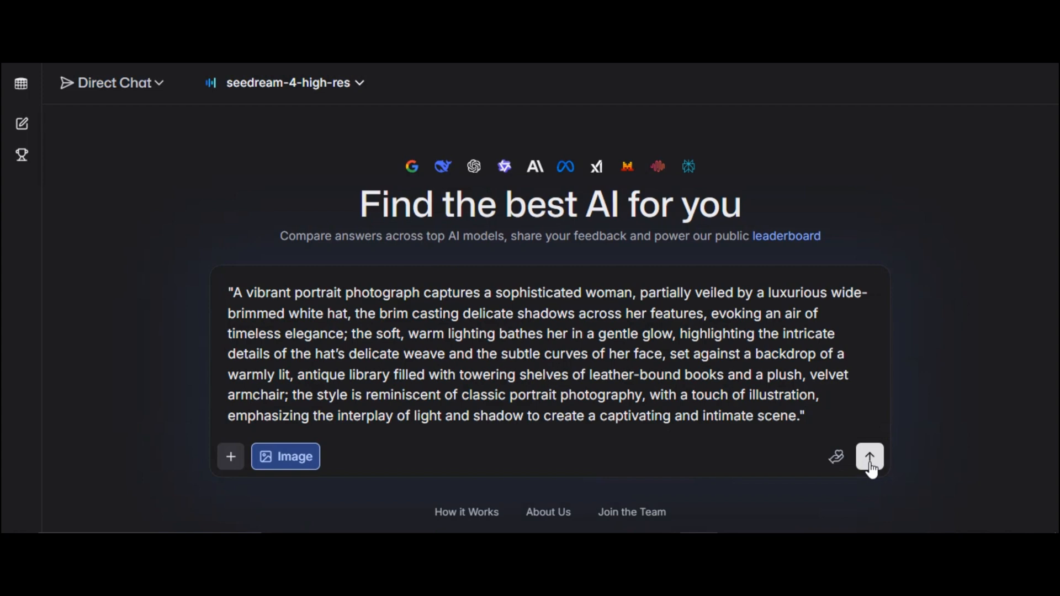
# Send the pasted woman-in-sea description ending '32K hyper-realistic.' and view the generated image.
pyautogui.click(869, 457)
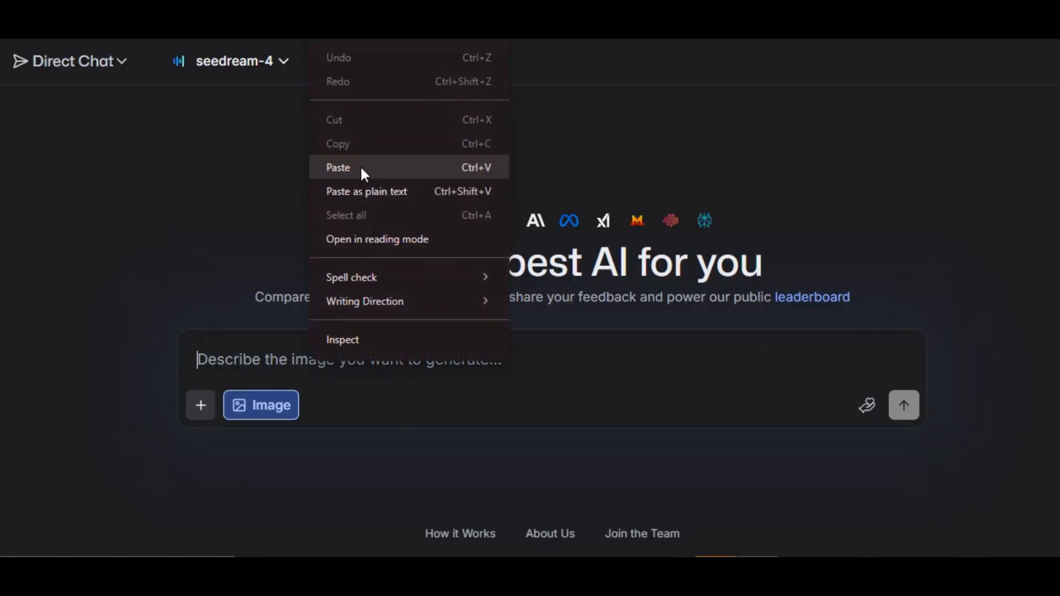
pyautogui.click(338, 167)
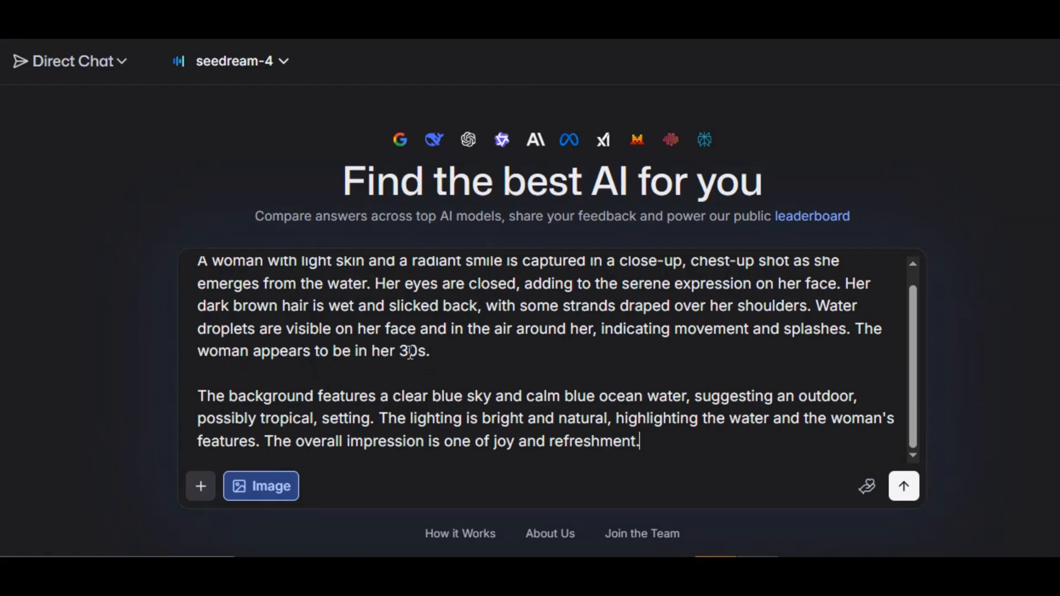
pyautogui.write('32K hyper-realistic.')
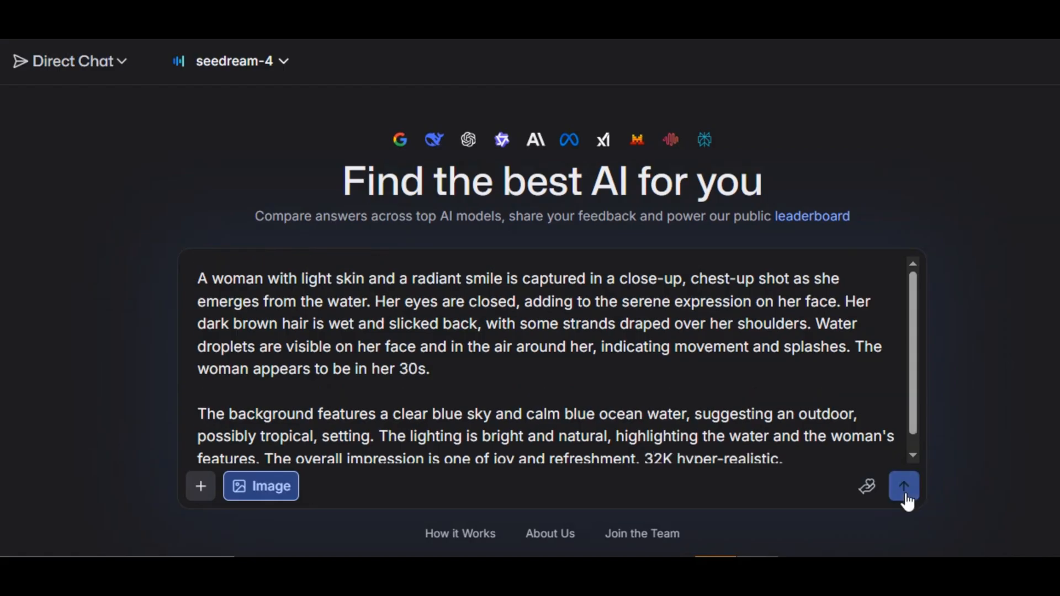
pyautogui.click(905, 486)
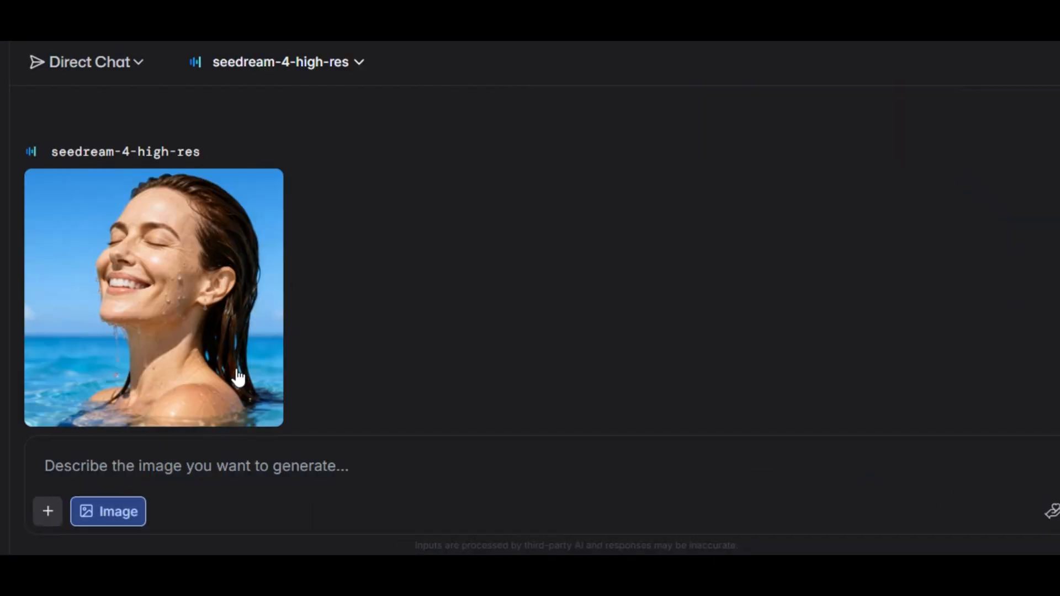
pyautogui.click(152, 297)
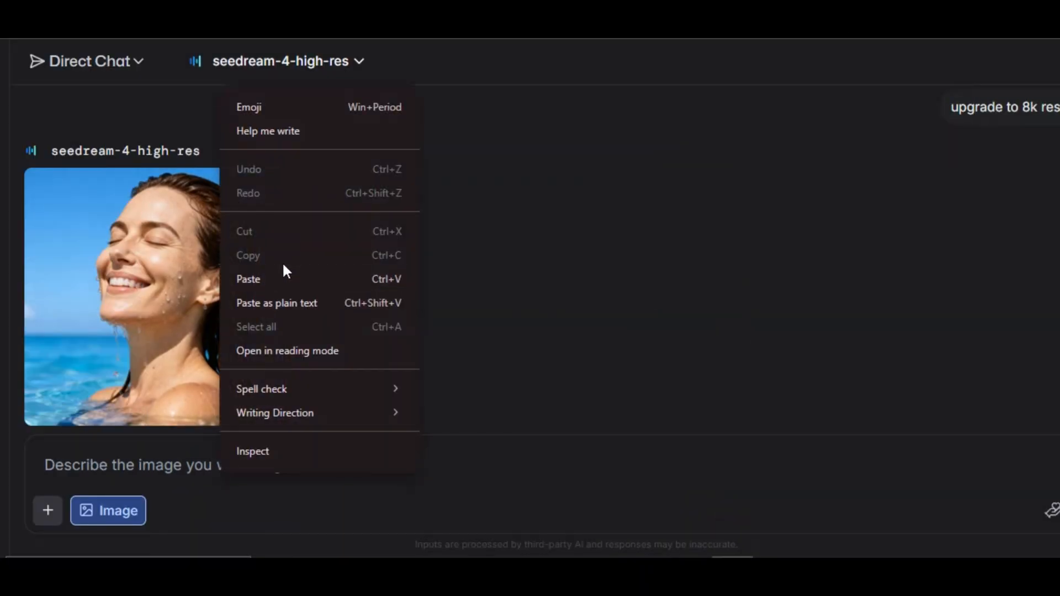
# Paste the woman-in-the-sea image into the prompt for the 8k upgrade request.
pyautogui.click(248, 278)
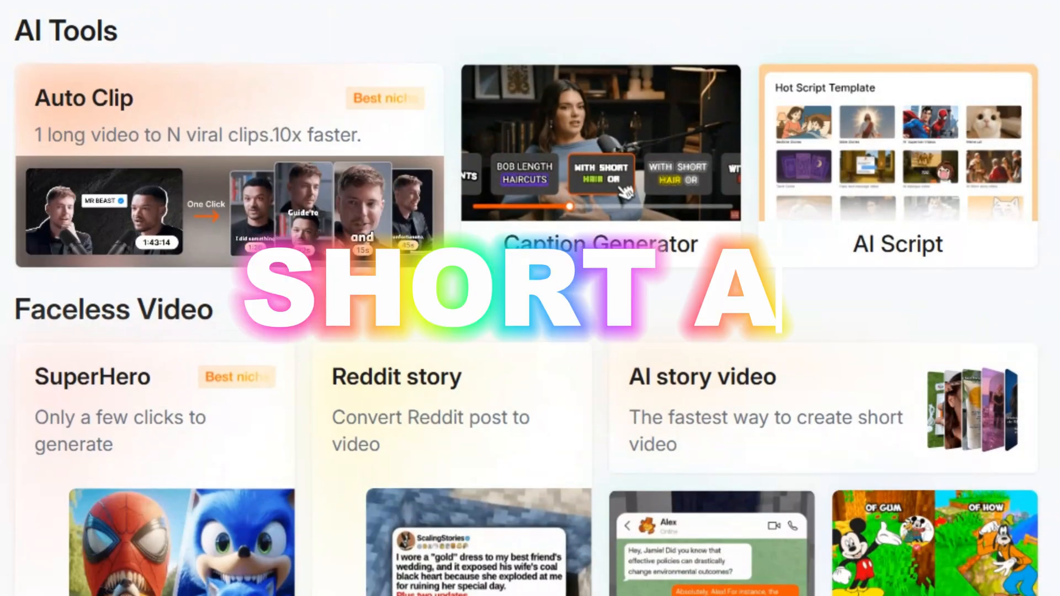
# Browse the Short AI home templates, then start a new video from the sidebar Create options.
pyautogui.scroll(-3)
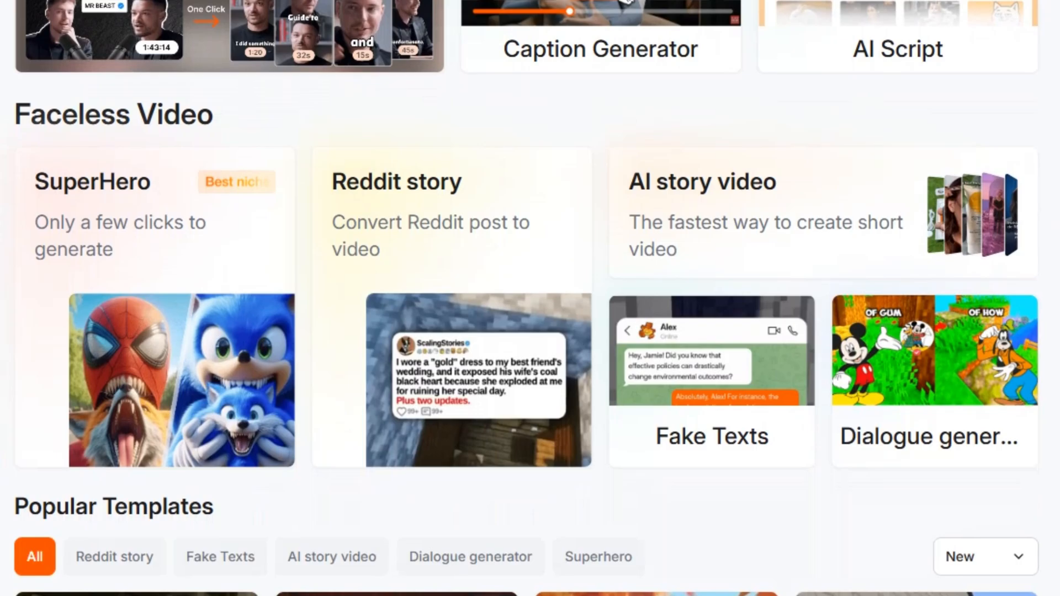
pyautogui.scroll(-3)
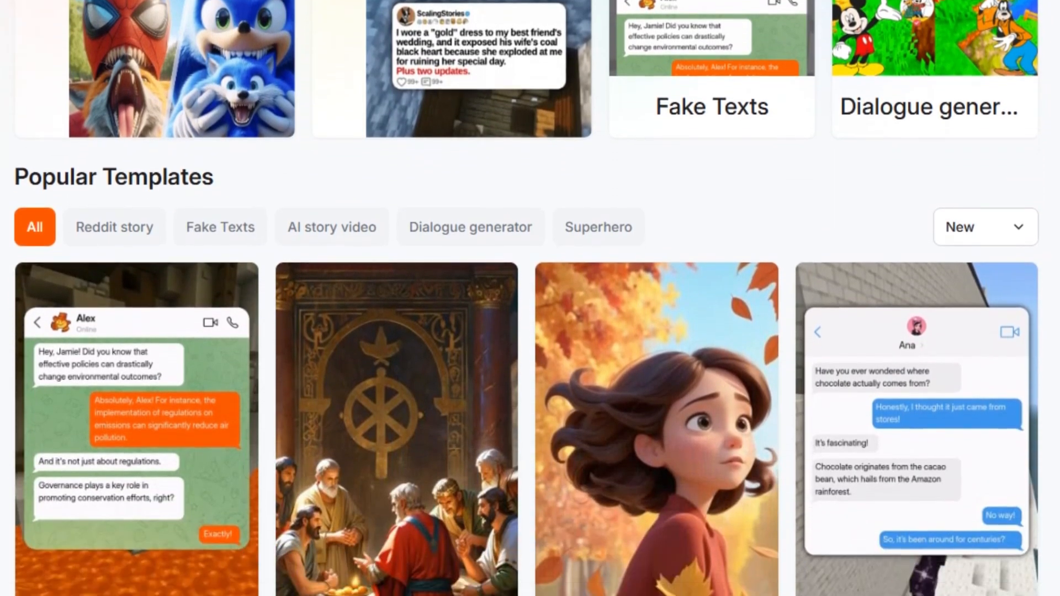
pyautogui.scroll(-3)
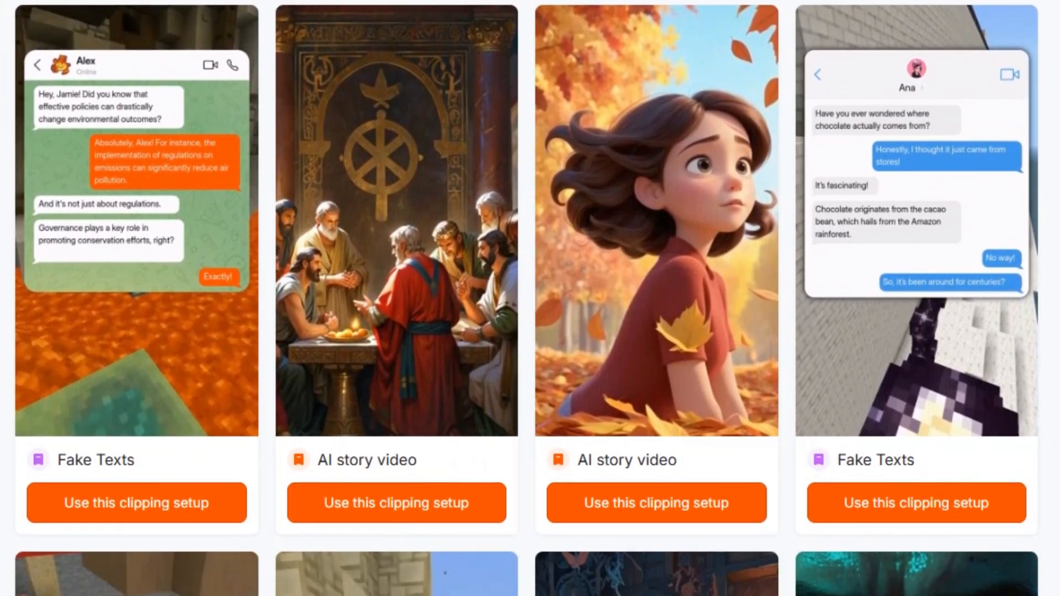
pyautogui.scroll(-3)
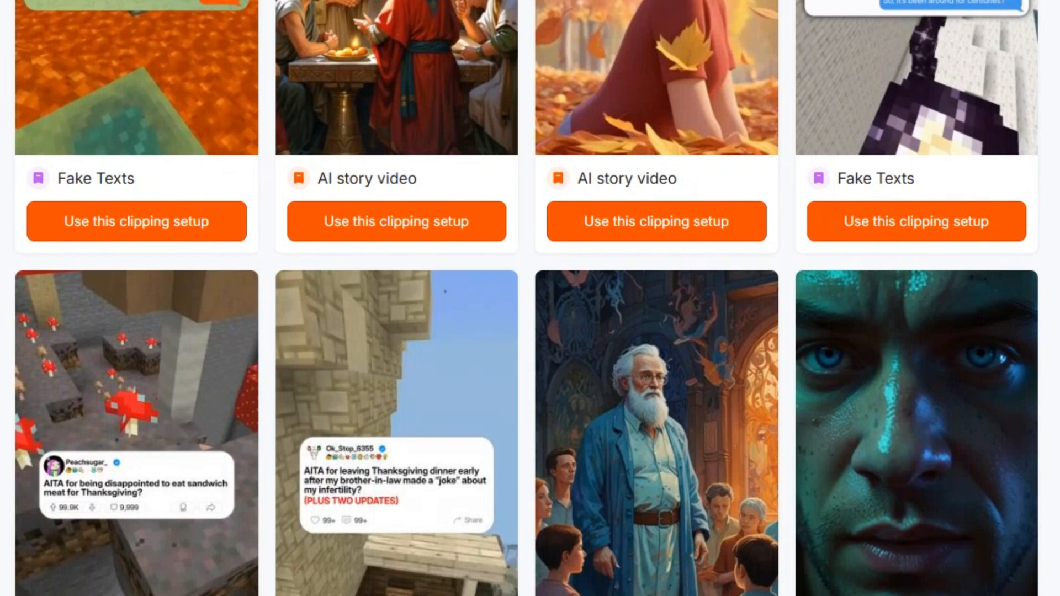
pyautogui.scroll(-3)
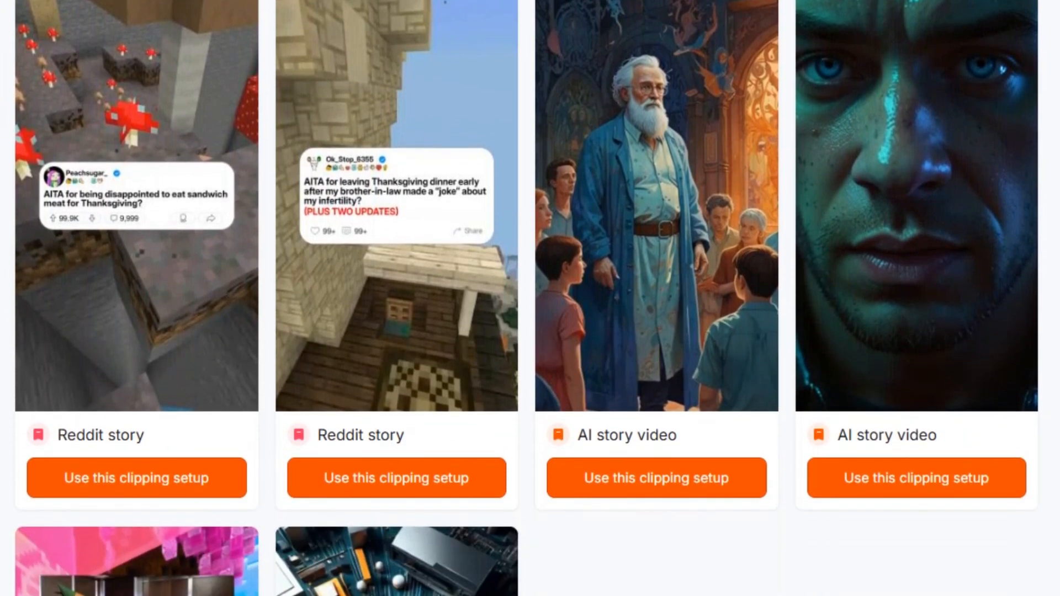
pyautogui.scroll(-3)
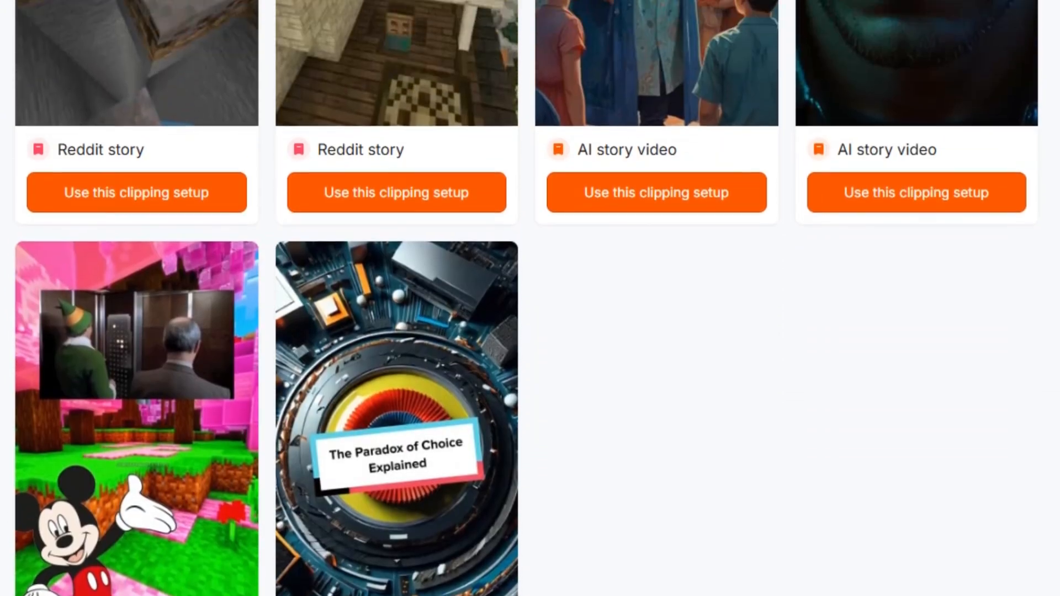
pyautogui.scroll(-3)
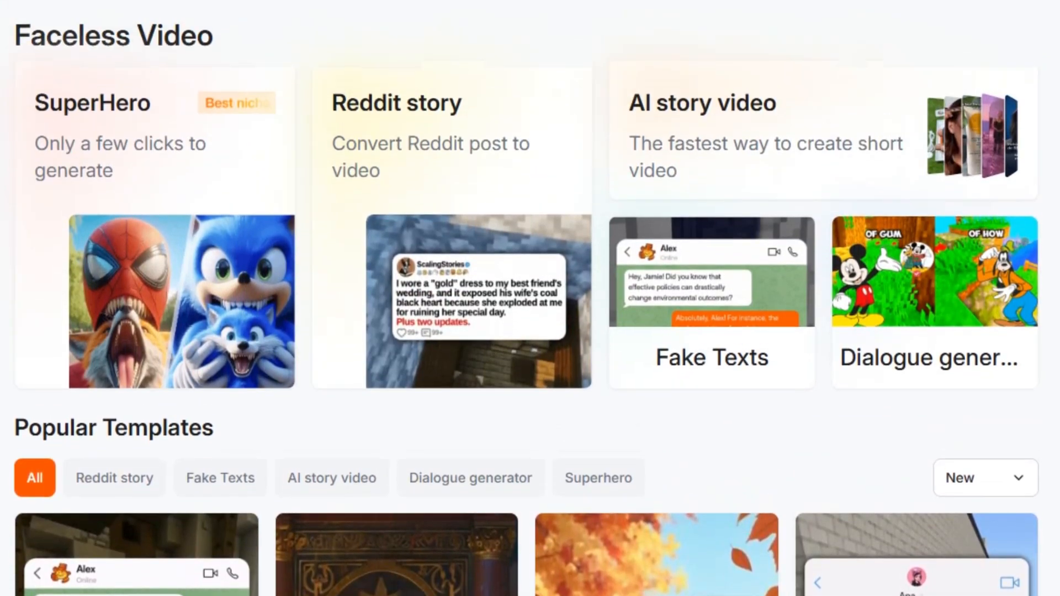
pyautogui.scroll(-3)
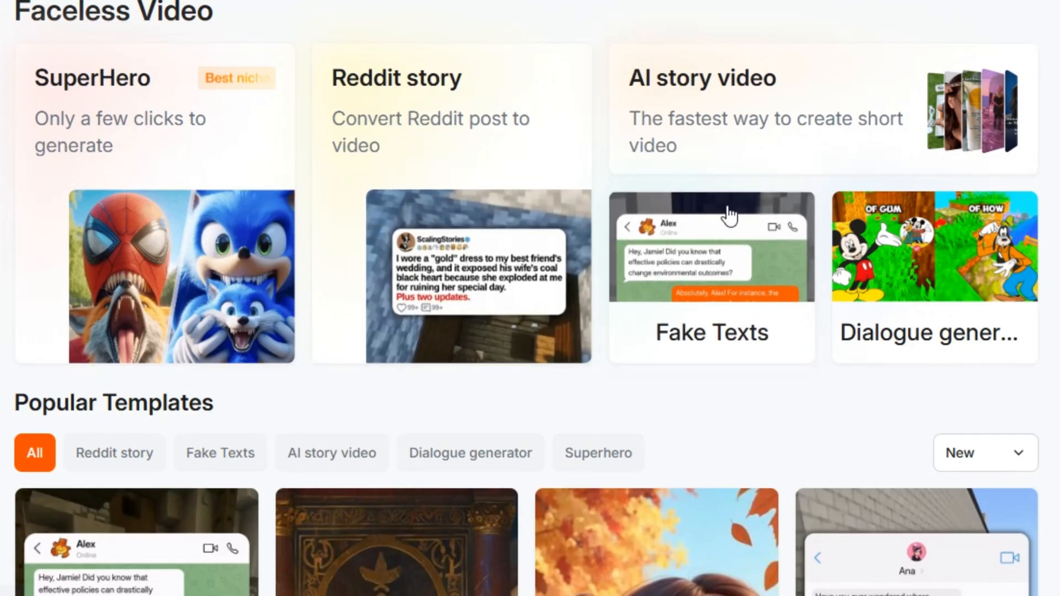
pyautogui.moveTo(611, 274)
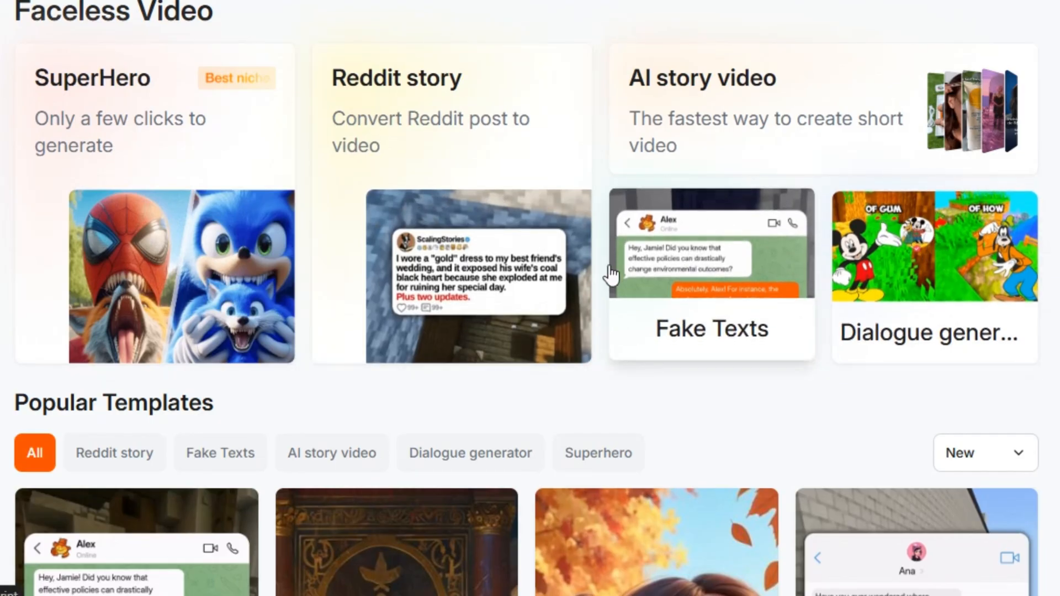
pyautogui.scroll(-3)
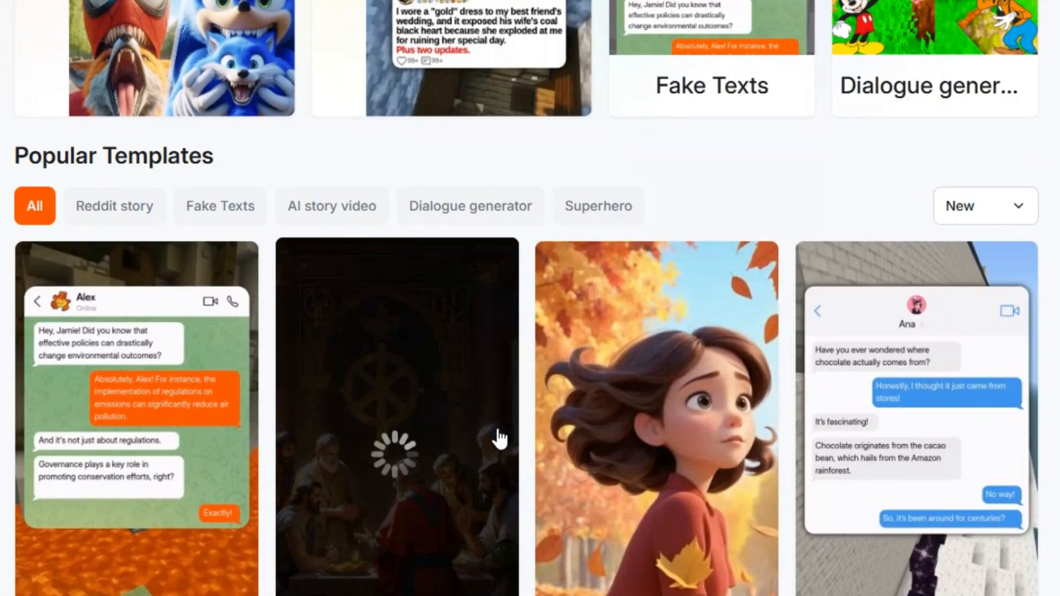
pyautogui.scroll(-3)
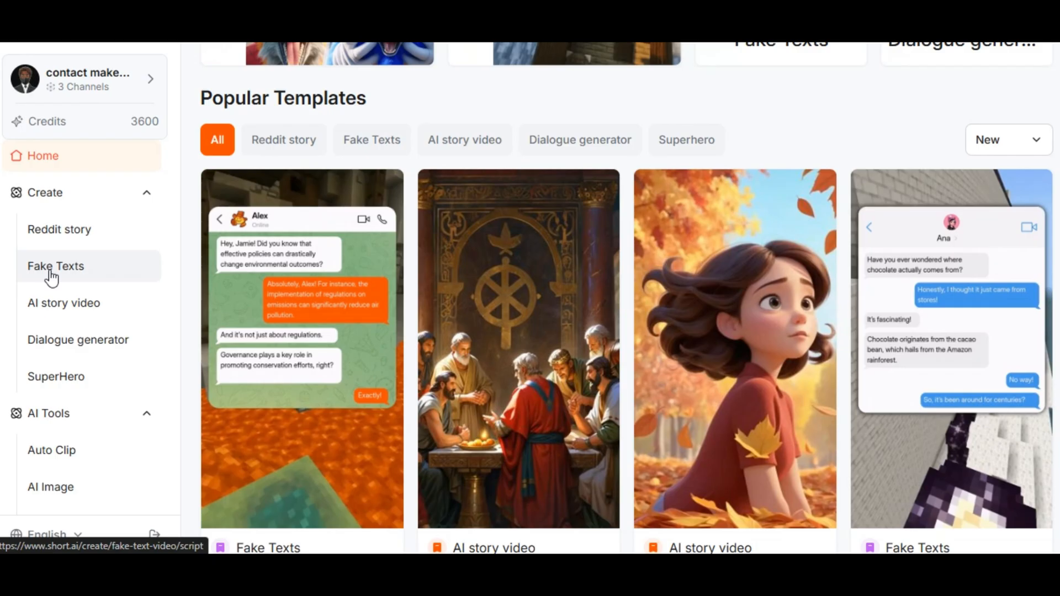
pyautogui.click(56, 267)
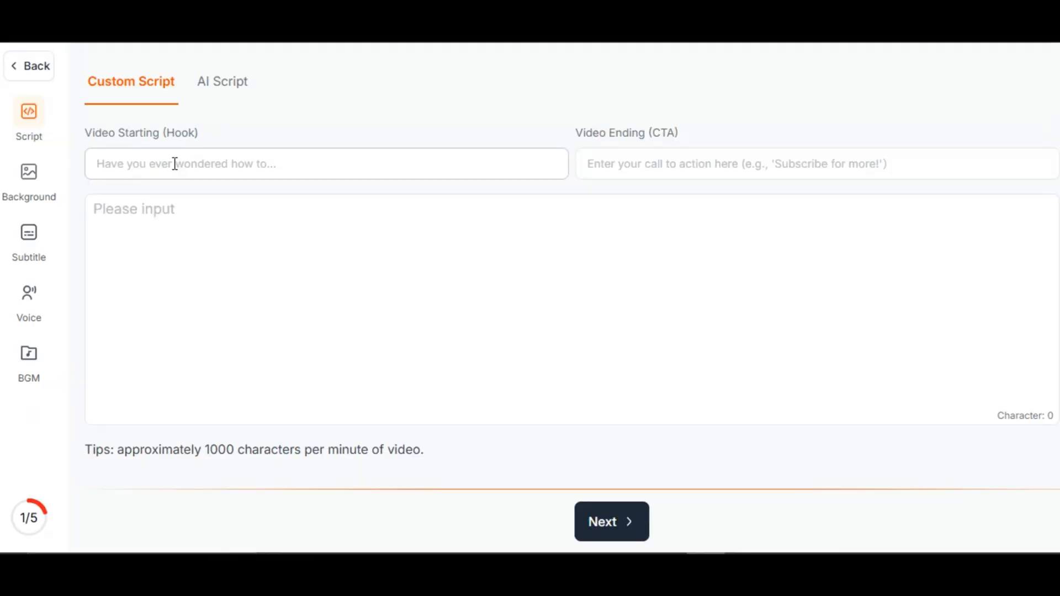
# Enter the hook 'What if I told you some people believe this man... is alive today?', the subscribe CTA and the pasted script, then continue.
pyautogui.write('What if I told you some people believe this man... is alive today?')
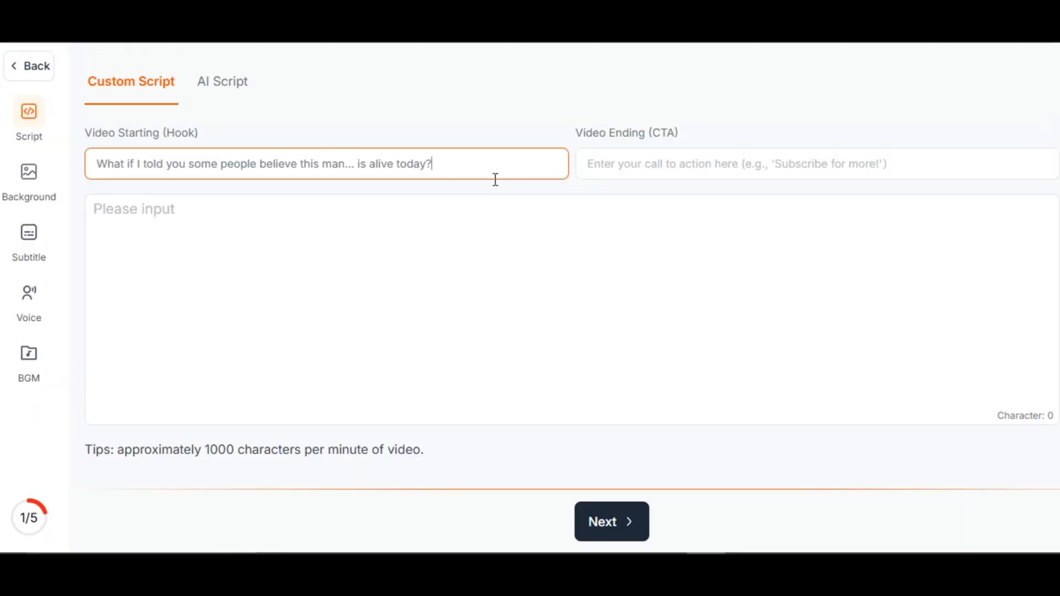
pyautogui.write('make sure you subscribe for more interesting story')
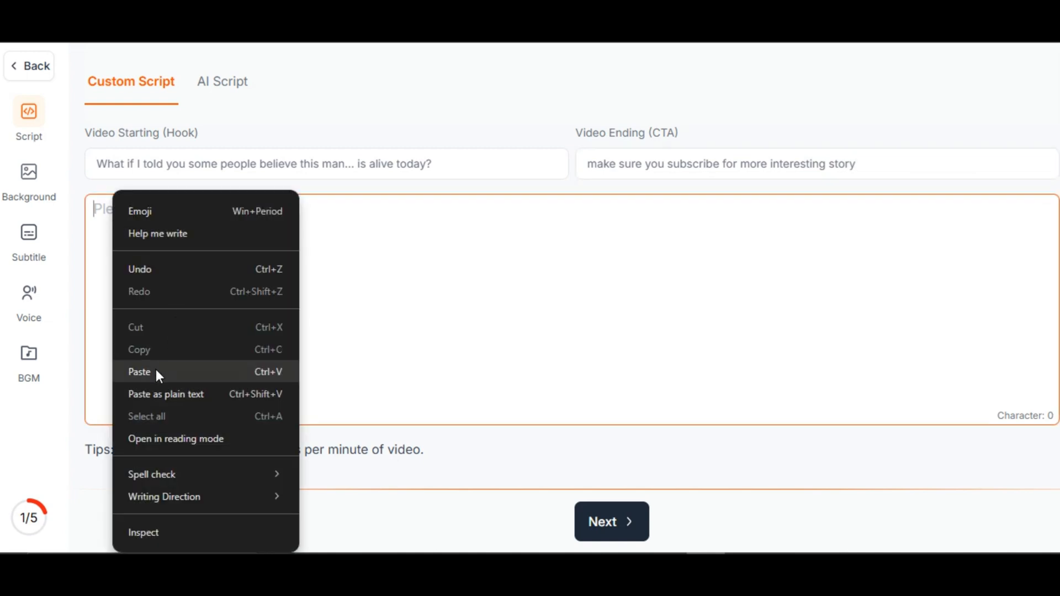
pyautogui.click(140, 372)
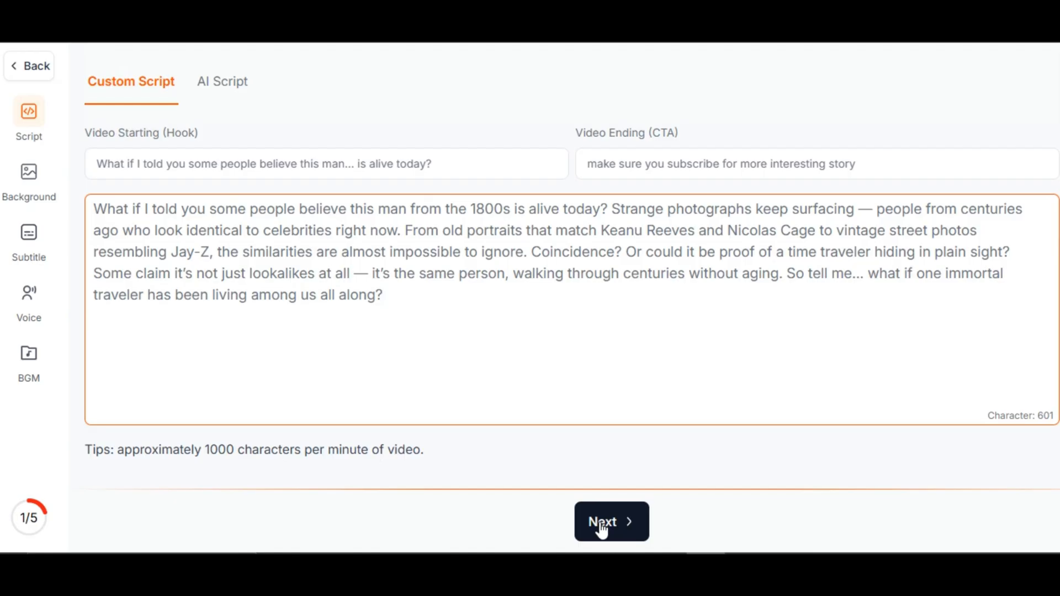
pyautogui.click(611, 521)
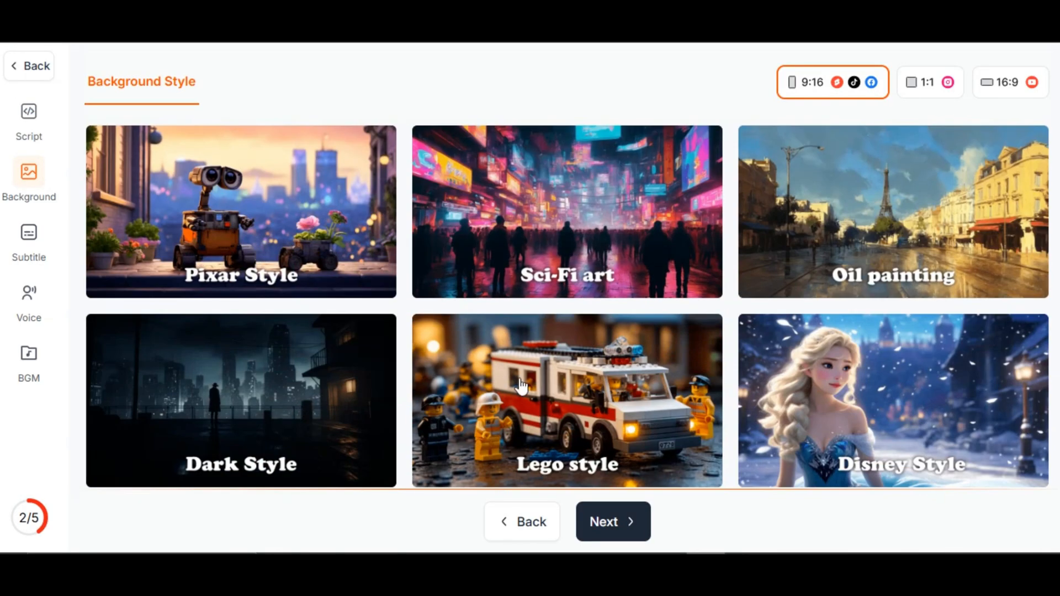
# Keep the background, choose the purple-highlight subtitles and John Doe - Intimate voice, generate the video and show its script.
pyautogui.click(613, 522)
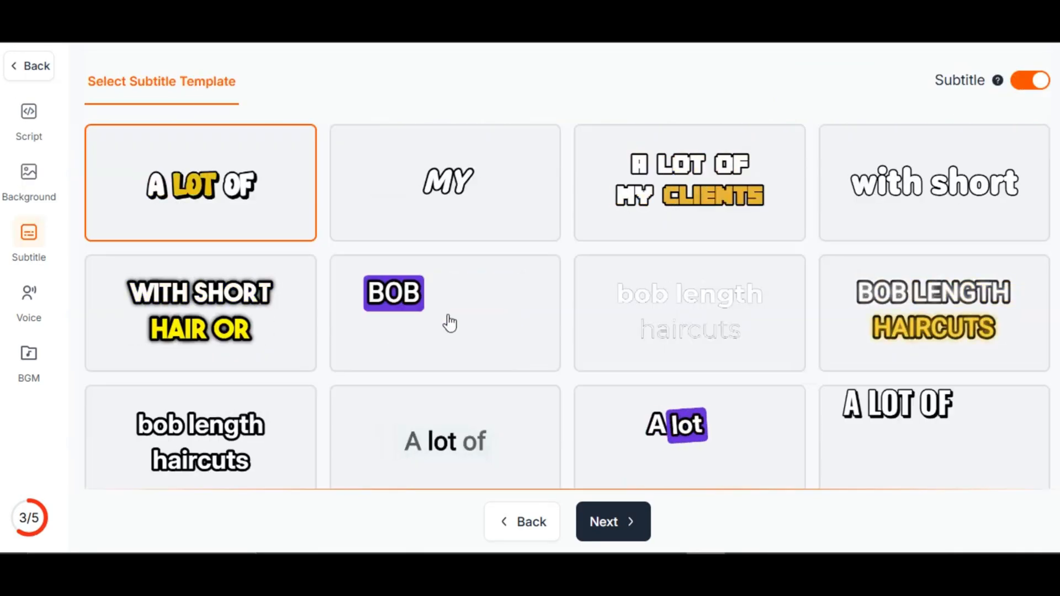
pyautogui.click(444, 312)
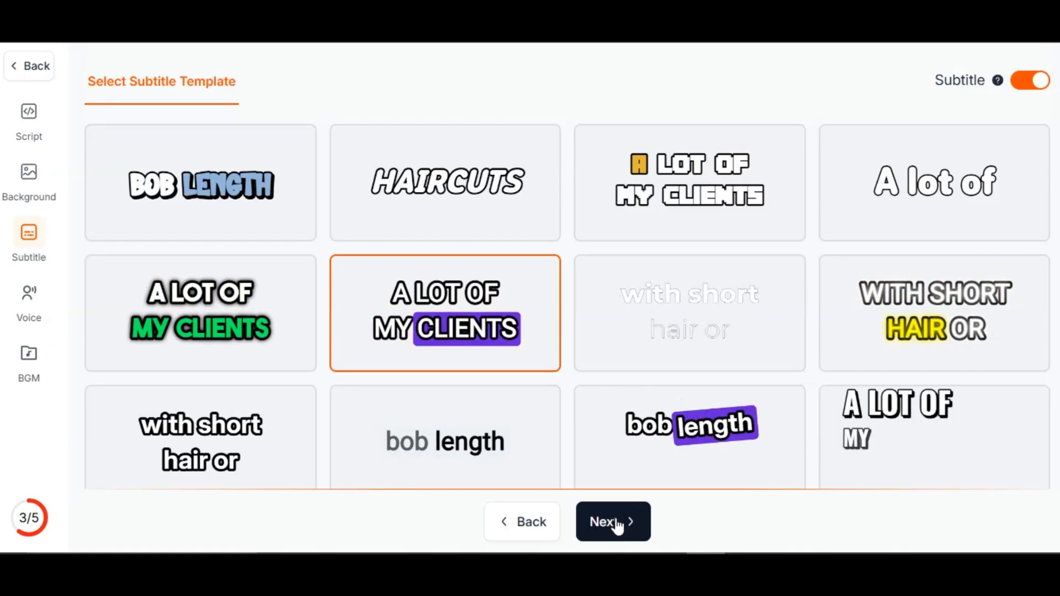
pyautogui.click(612, 522)
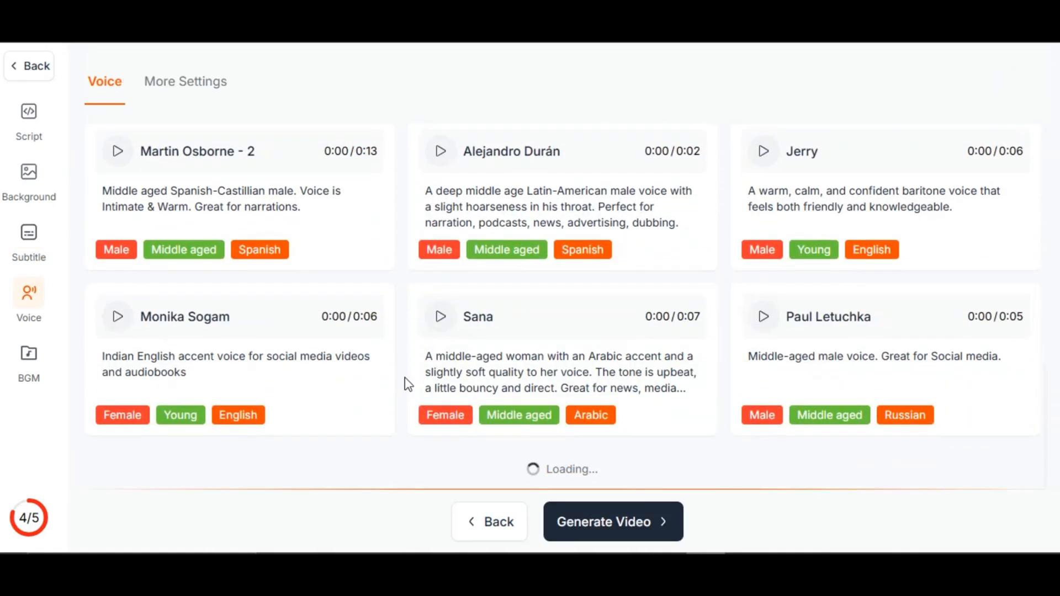
pyautogui.scroll(-3)
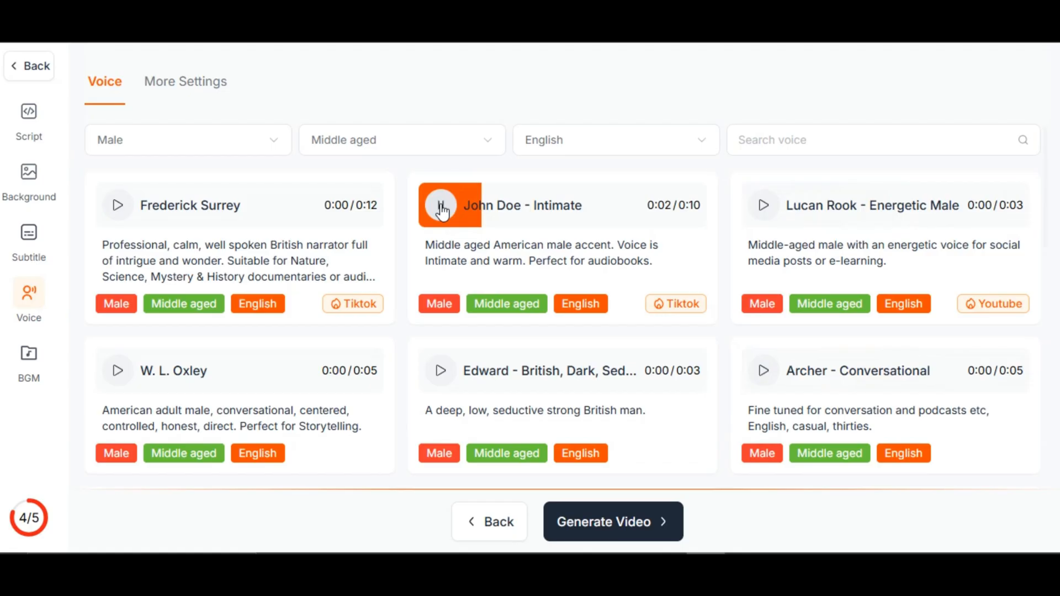
pyautogui.click(611, 521)
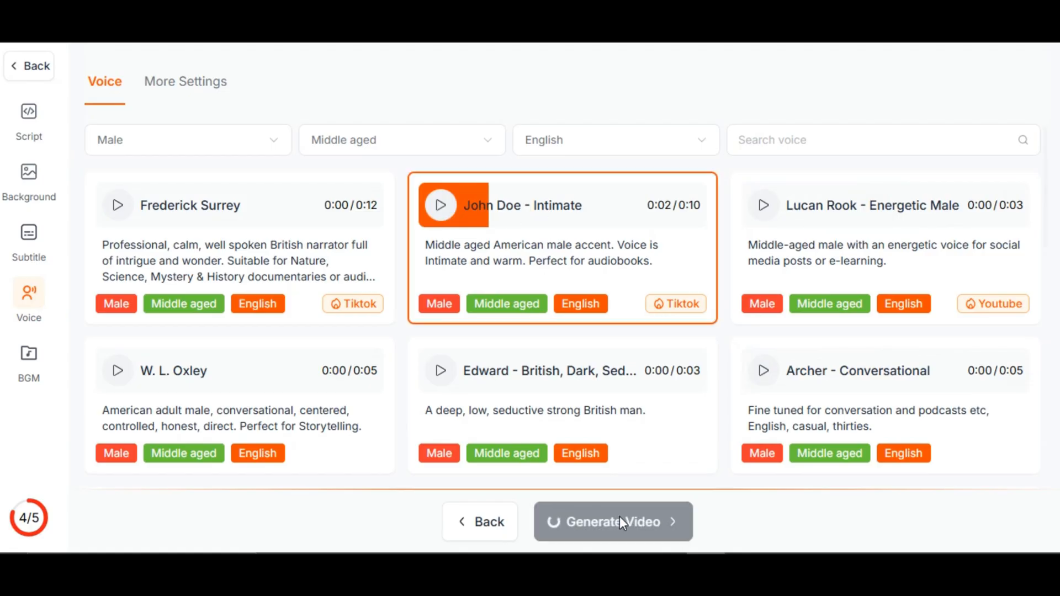
pyautogui.click(612, 521)
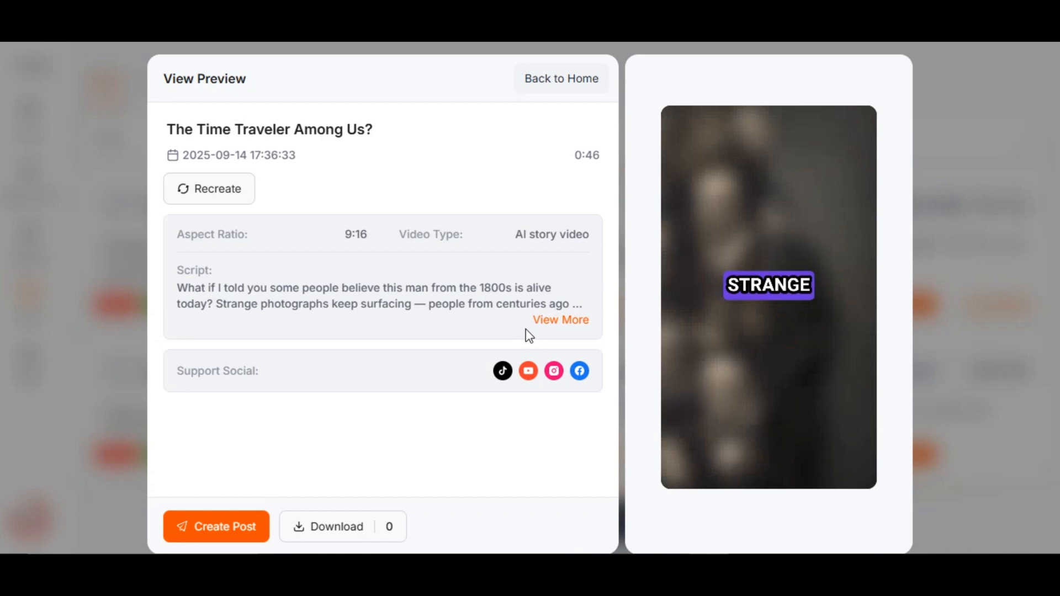
pyautogui.click(561, 79)
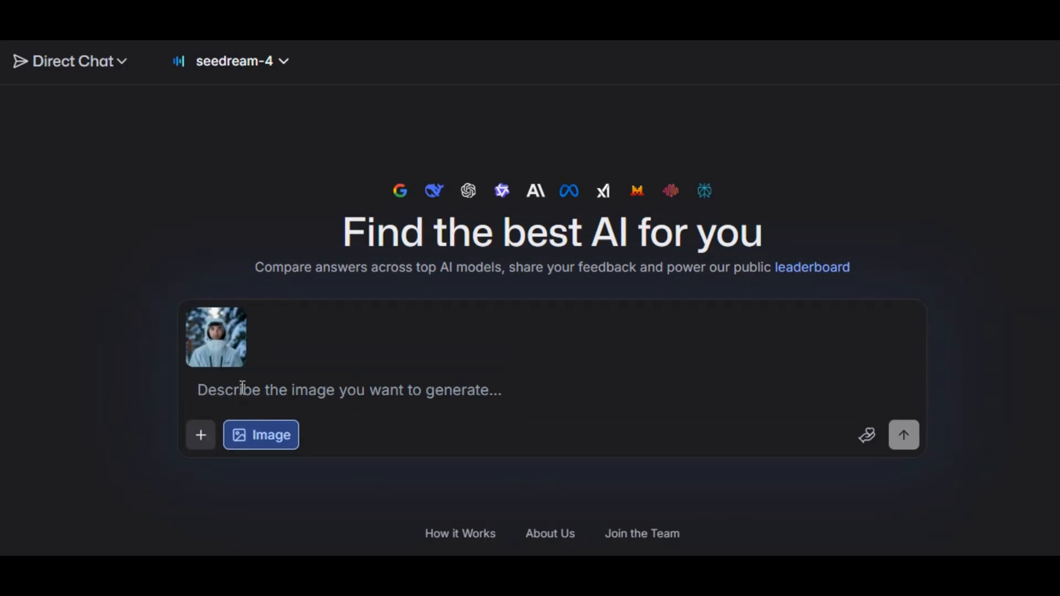
# Send the prompt to use the attached image to create 4 different camera variations.
pyautogui.write('use this image to creat')
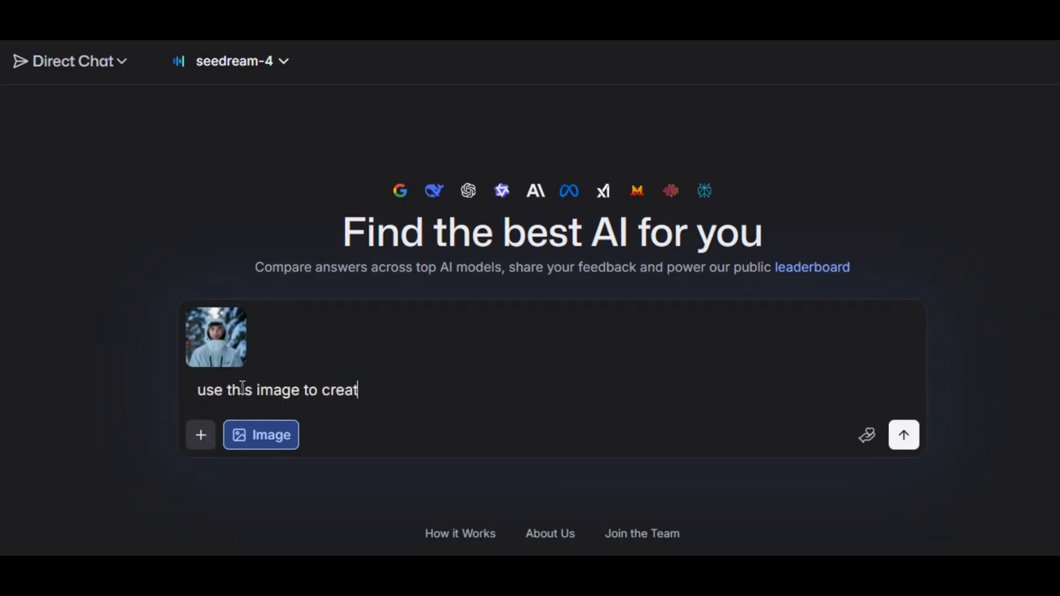
pyautogui.write('e 4 different camera')
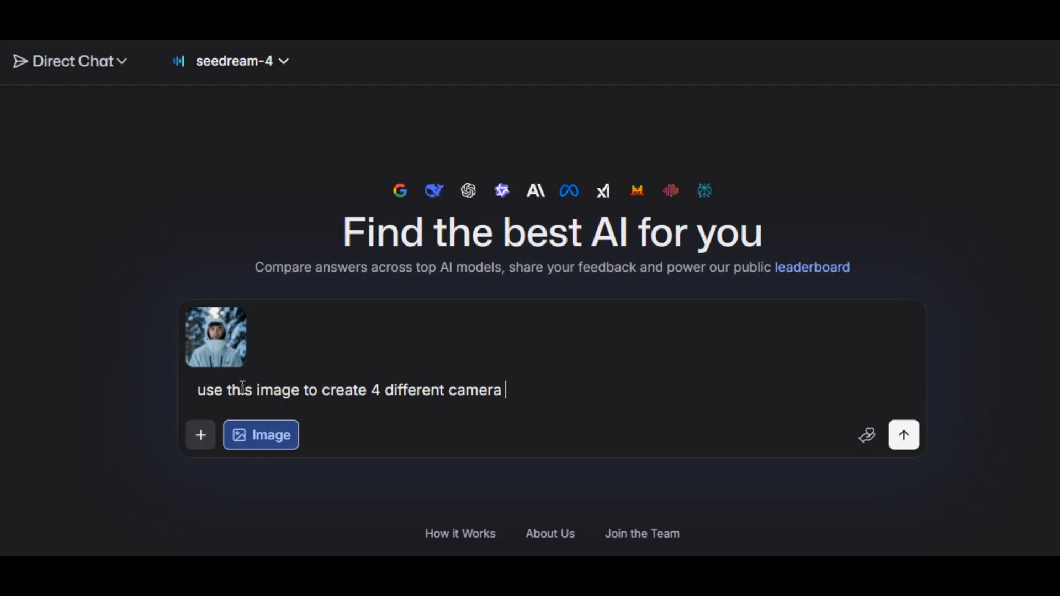
pyautogui.click(903, 435)
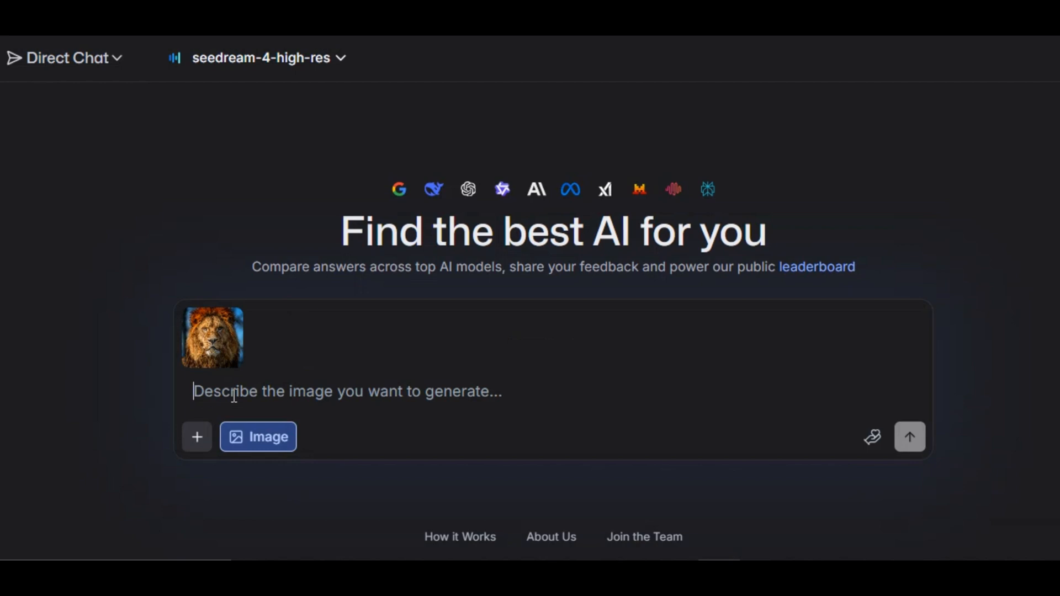
# Send 'Creatively upscale the image to 32k super resolution...' for the lion photo and enlarge the result.
pyautogui.write('Creatively upscale the image to 32k super resolution, natural lighting, realistic, high quality, incredible life-like image.')
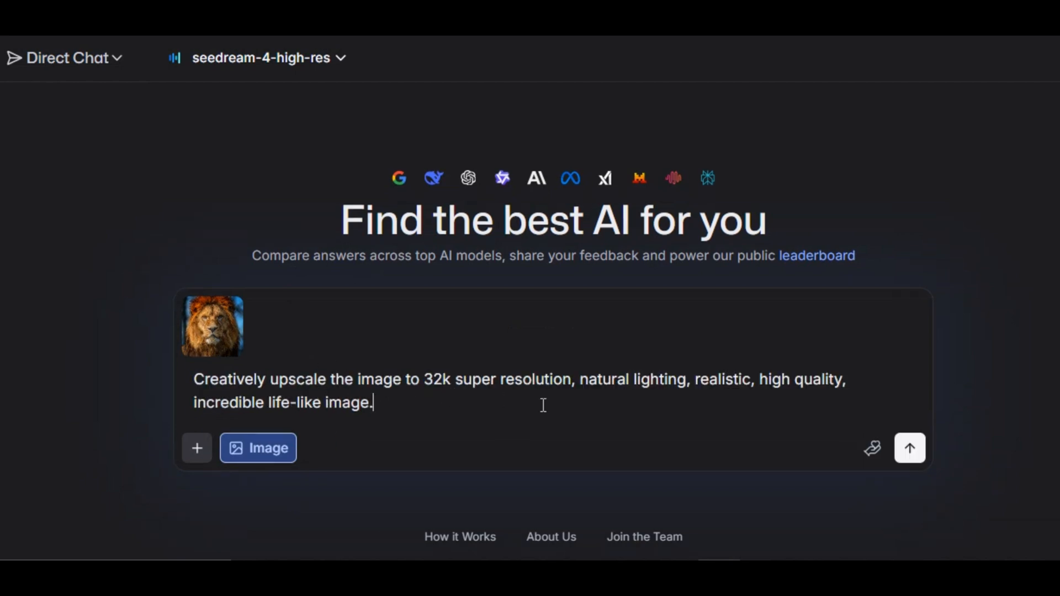
pyautogui.click(909, 448)
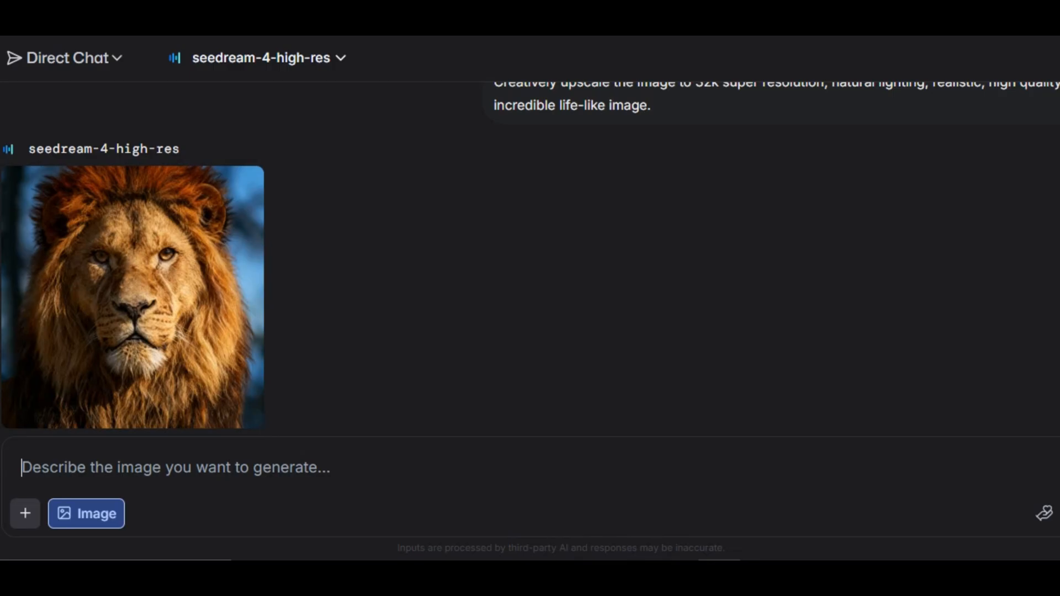
pyautogui.click(131, 297)
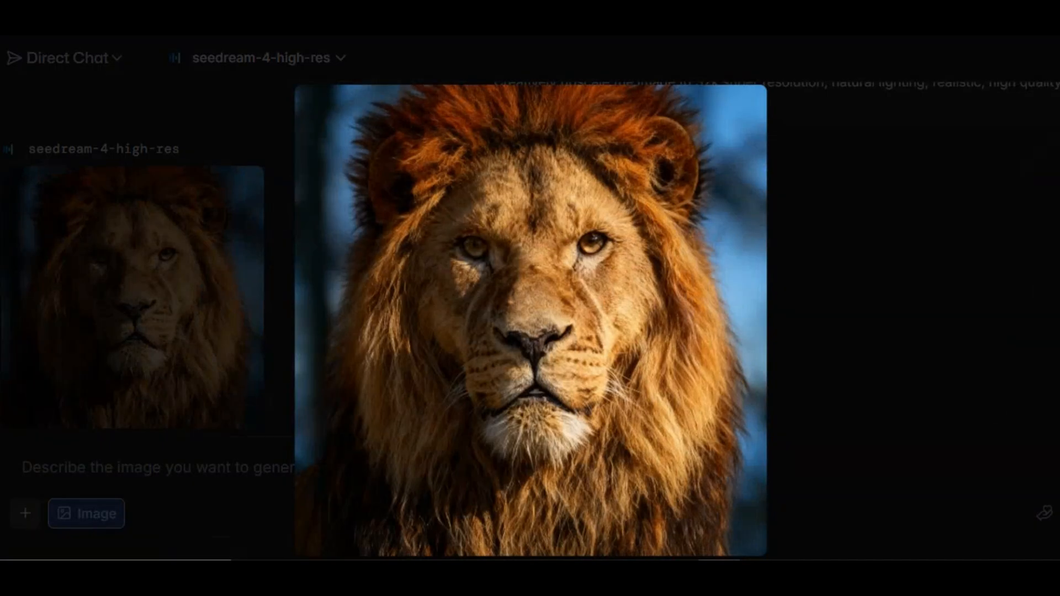
# Send the same upscale request for the snowy boot photo and view the result.
pyautogui.scroll(-3)
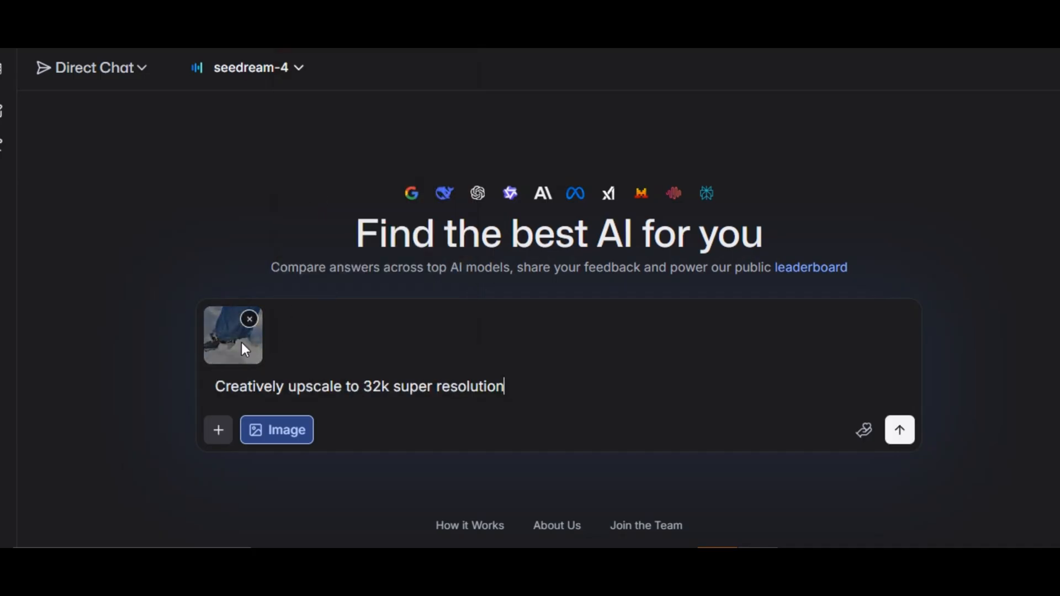
pyautogui.click(899, 430)
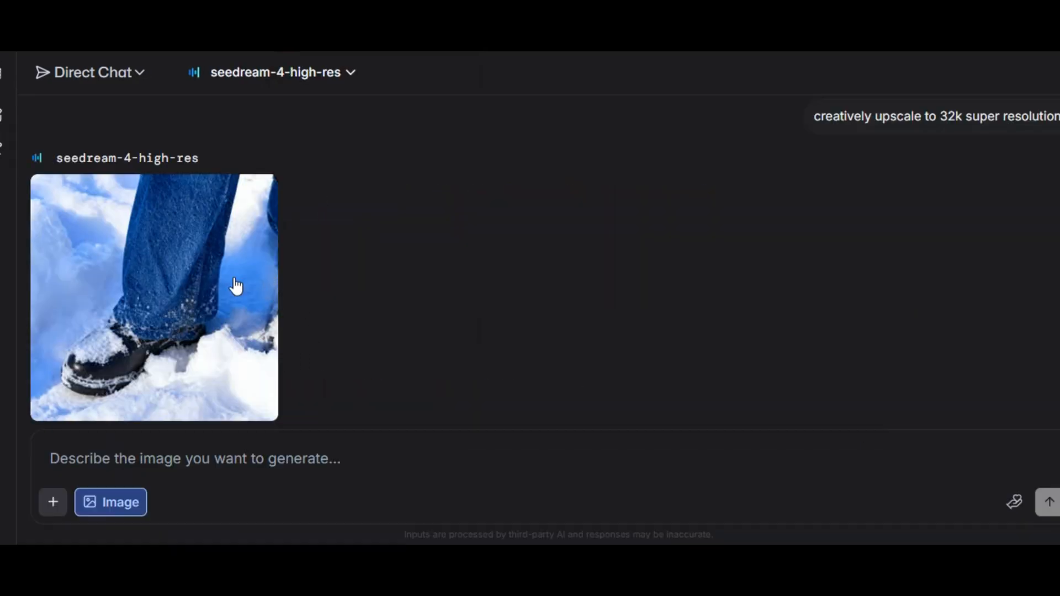
pyautogui.click(153, 297)
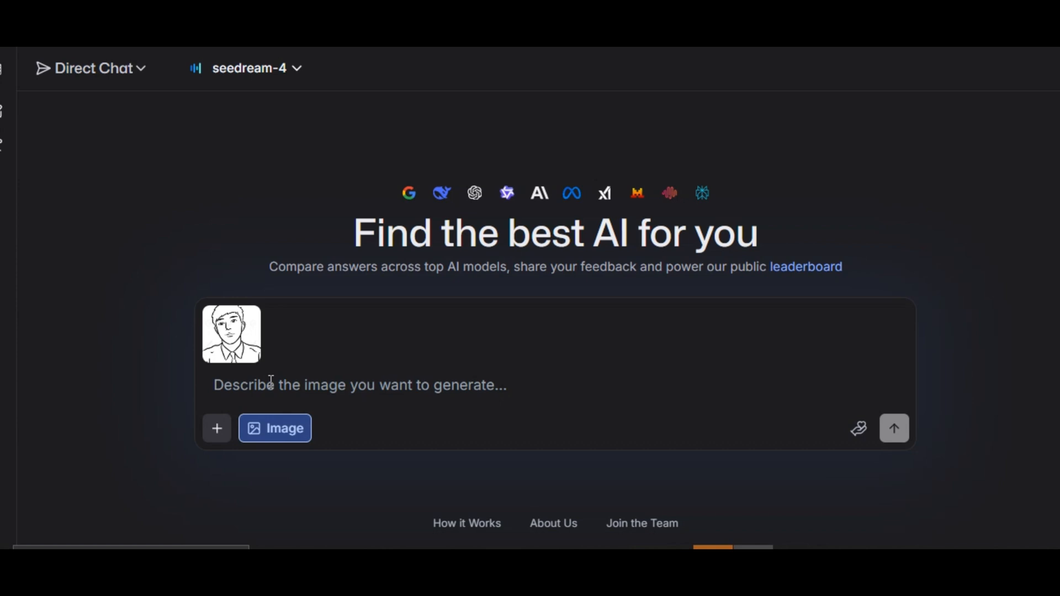
# Send 'colorize this image' to turn the sketched portrait into a full-colour picture.
pyautogui.write('colorize this image')
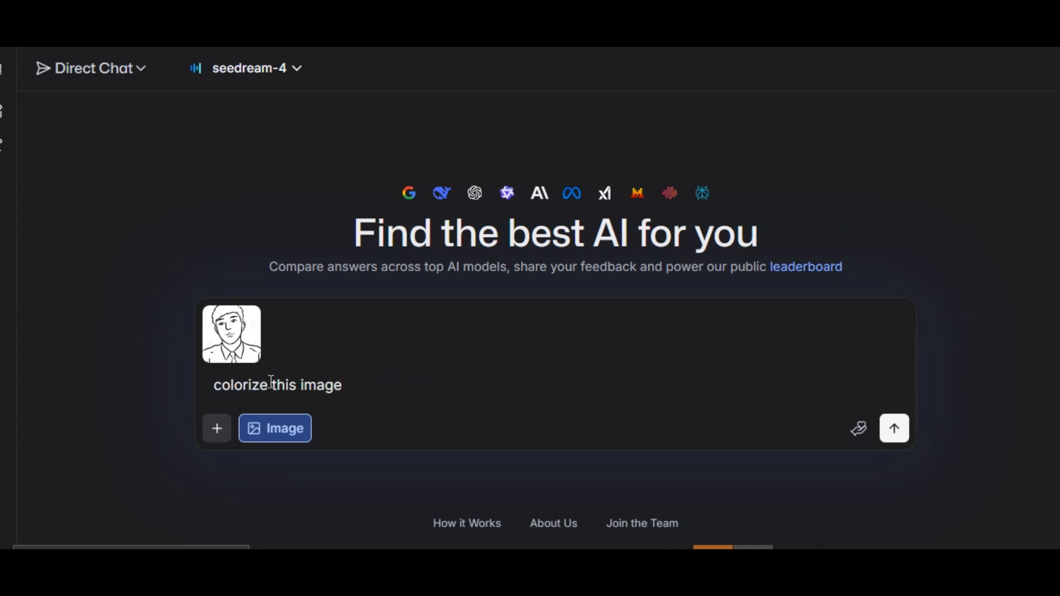
pyautogui.click(894, 429)
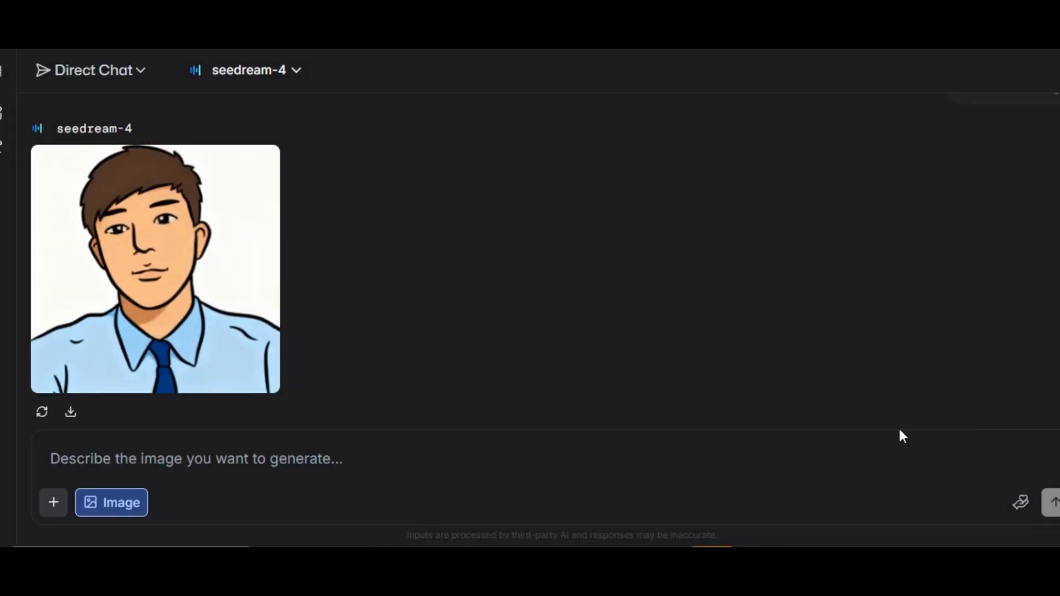
pyautogui.moveTo(200, 104)
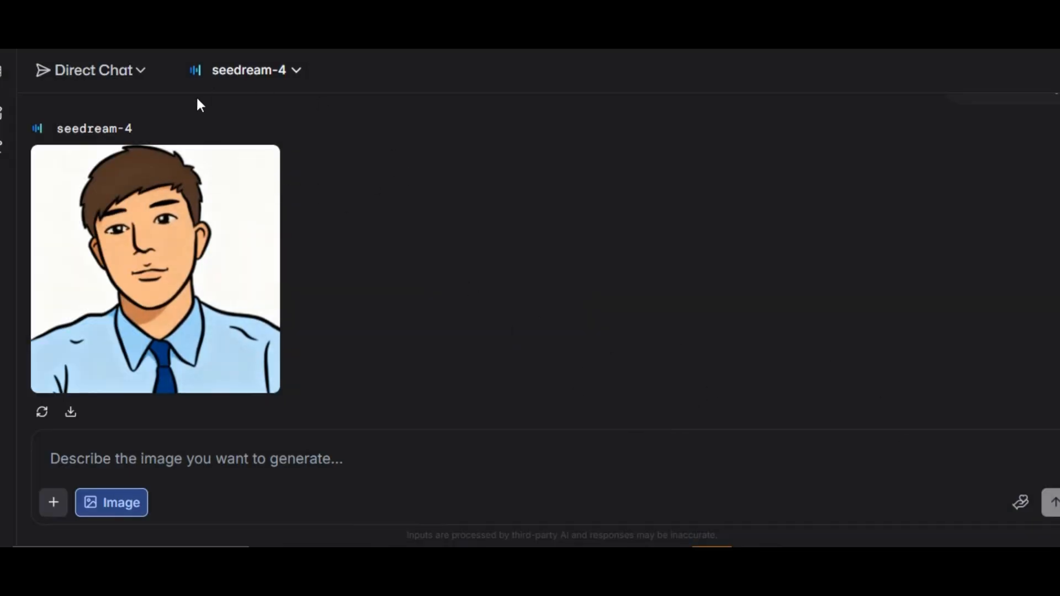
pyautogui.click(89, 70)
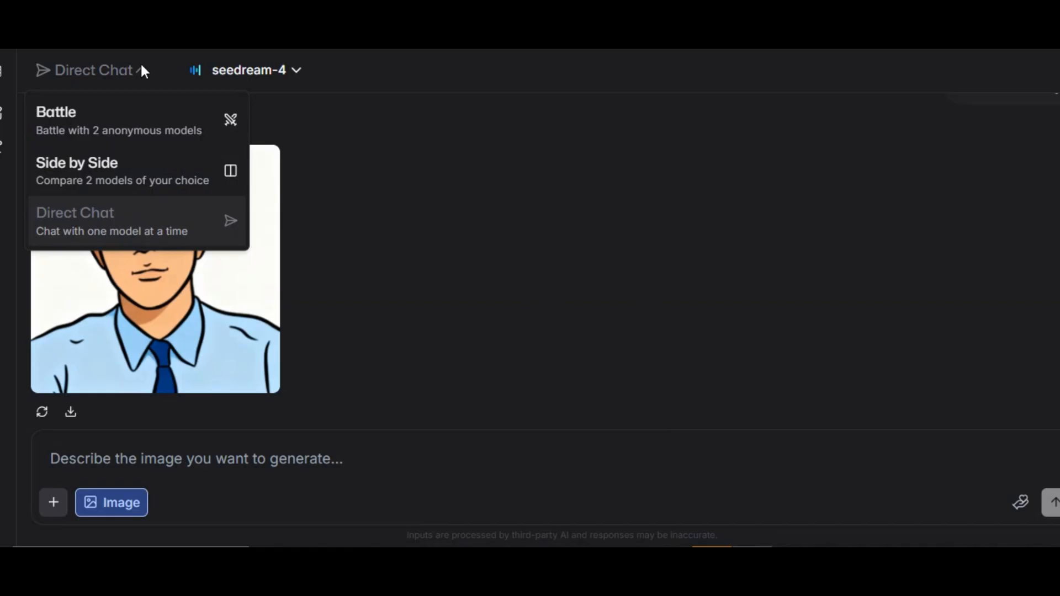
pyautogui.moveTo(102, 175)
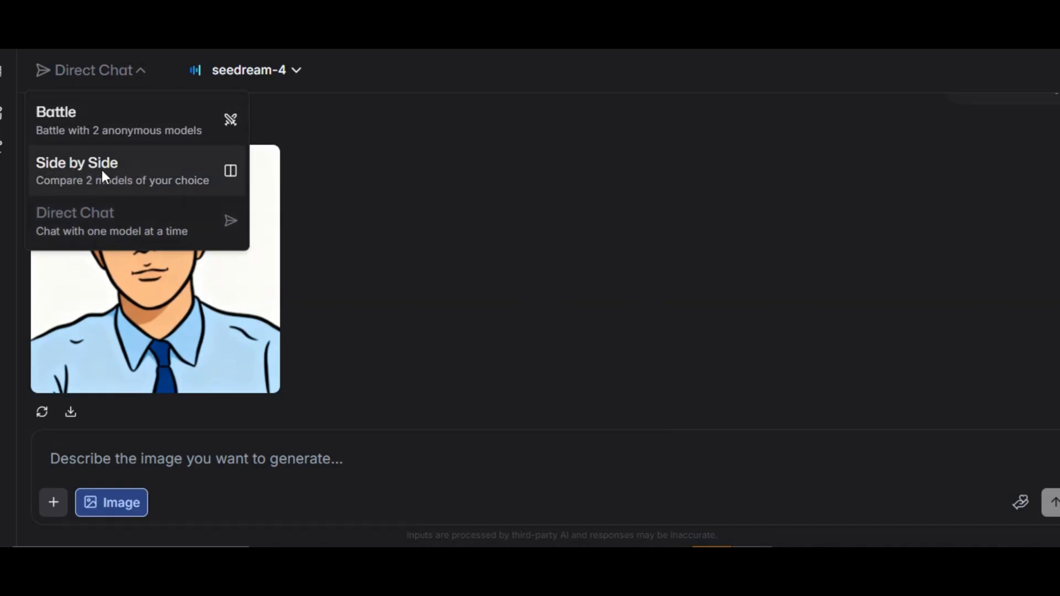
# Switch to Side by Side mode and choose gemini-2.5-flash-image-preview (nano-banana) as the second model.
pyautogui.click(77, 170)
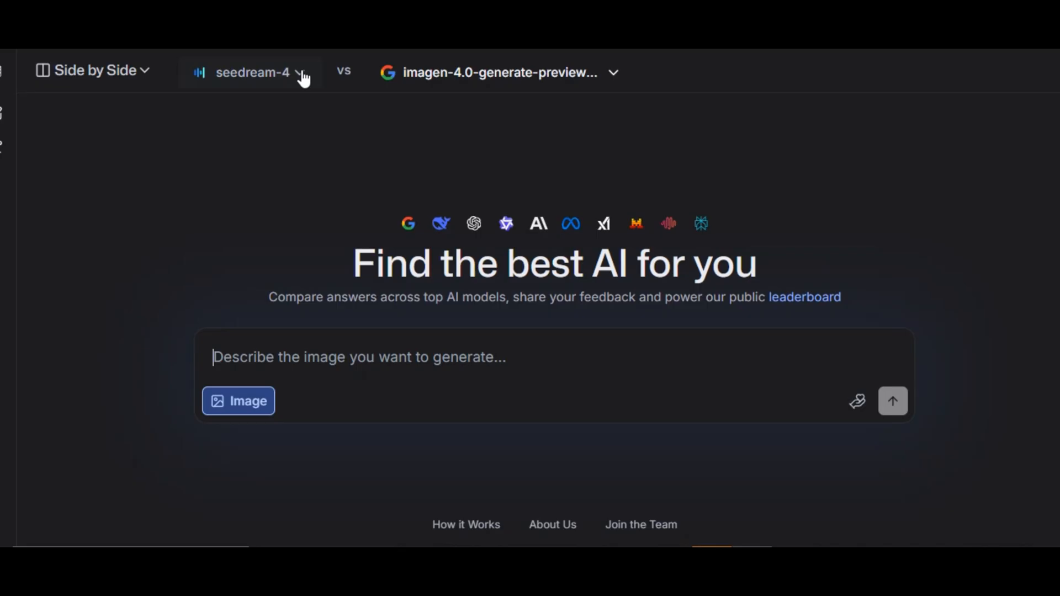
pyautogui.moveTo(357, 74)
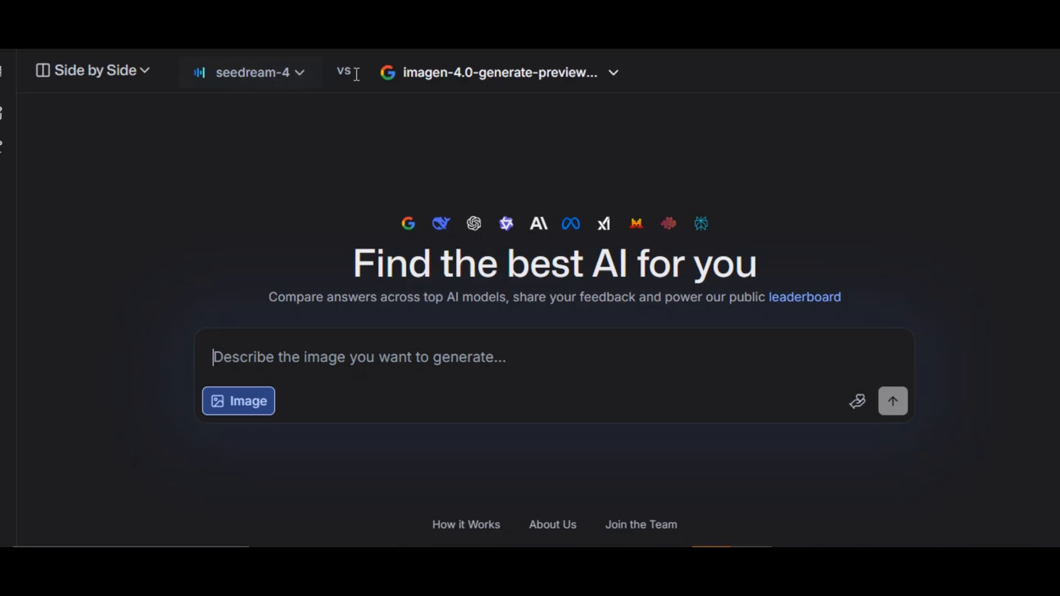
pyautogui.click(501, 72)
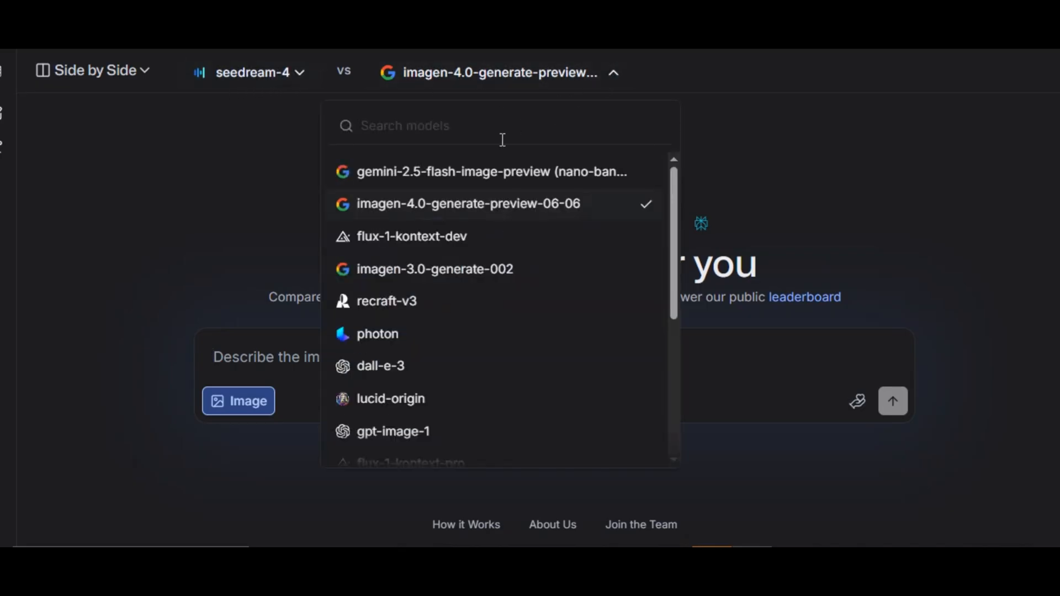
pyautogui.click(481, 173)
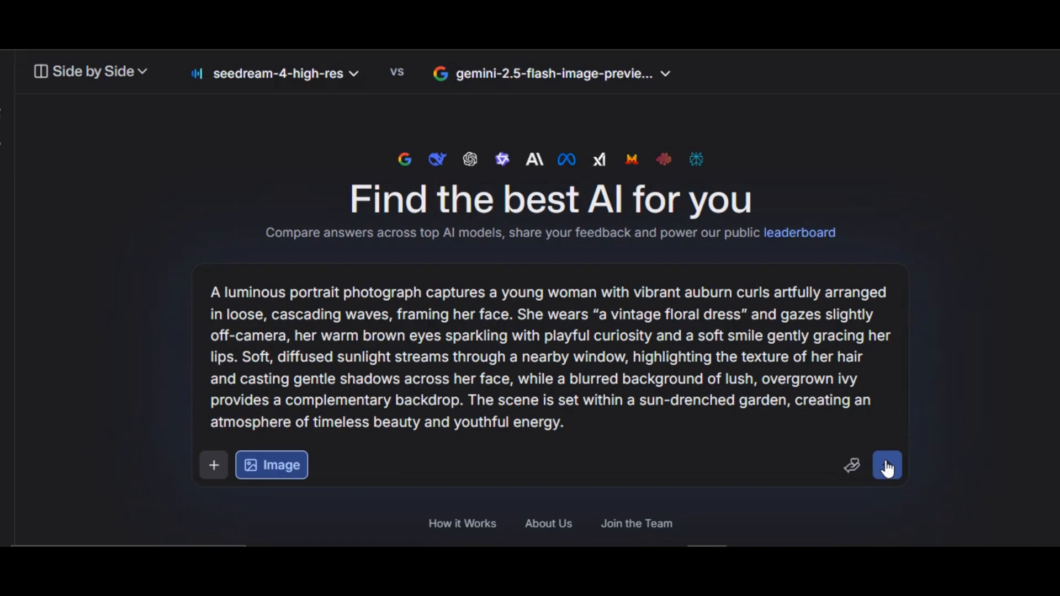
# Send the auburn-haired woman portrait prompt to both models and inspect each generated image.
pyautogui.click(887, 465)
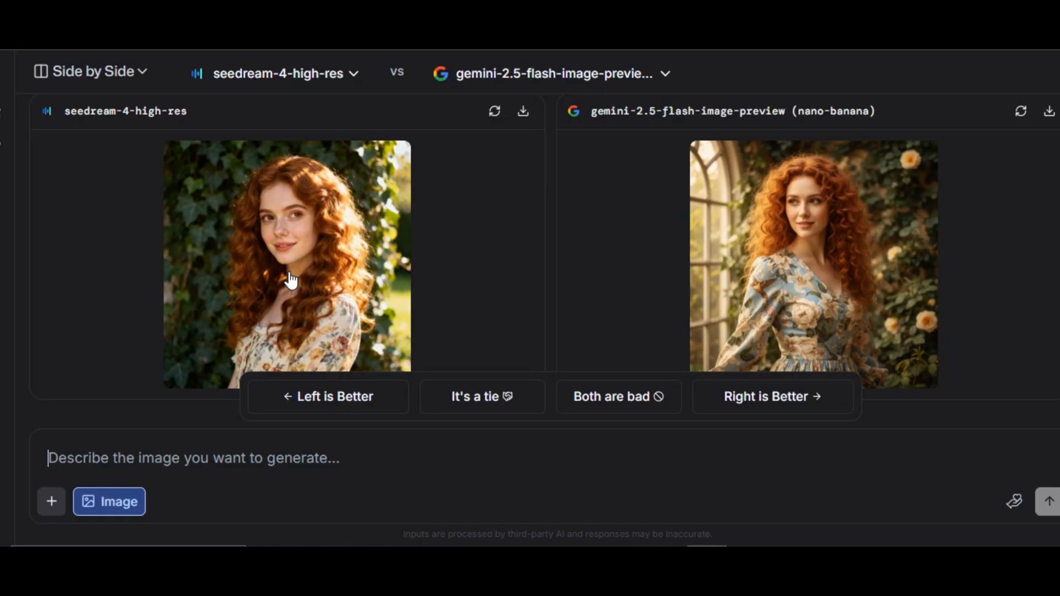
pyautogui.moveTo(794, 311)
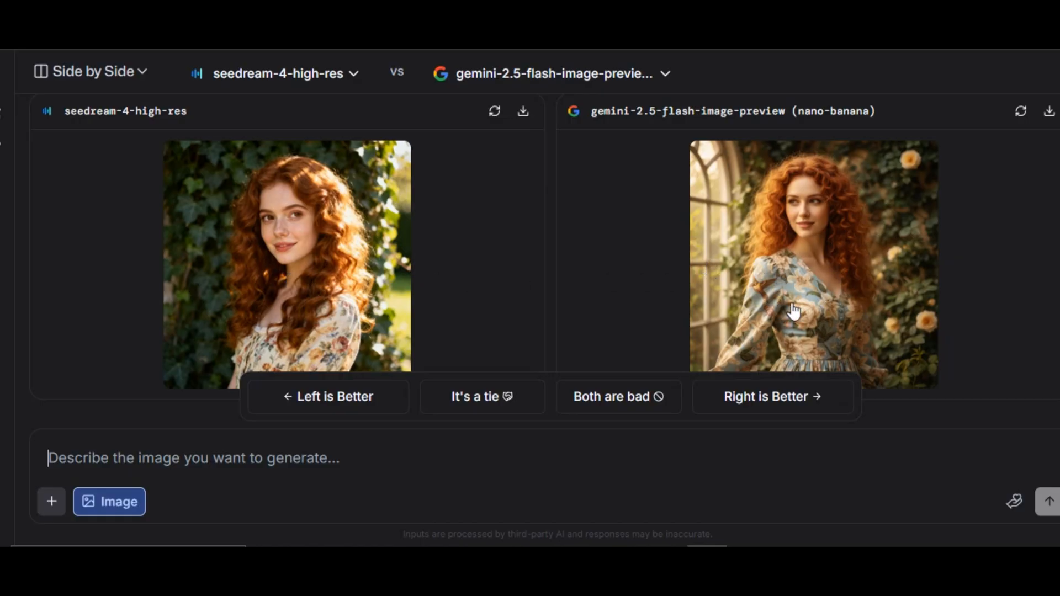
pyautogui.click(286, 264)
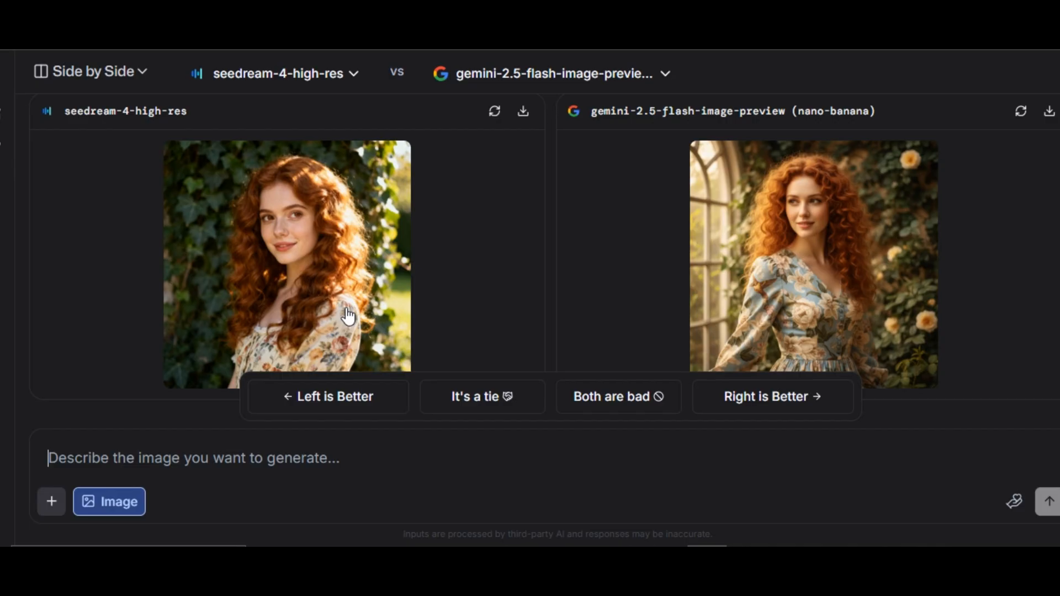
pyautogui.click(286, 264)
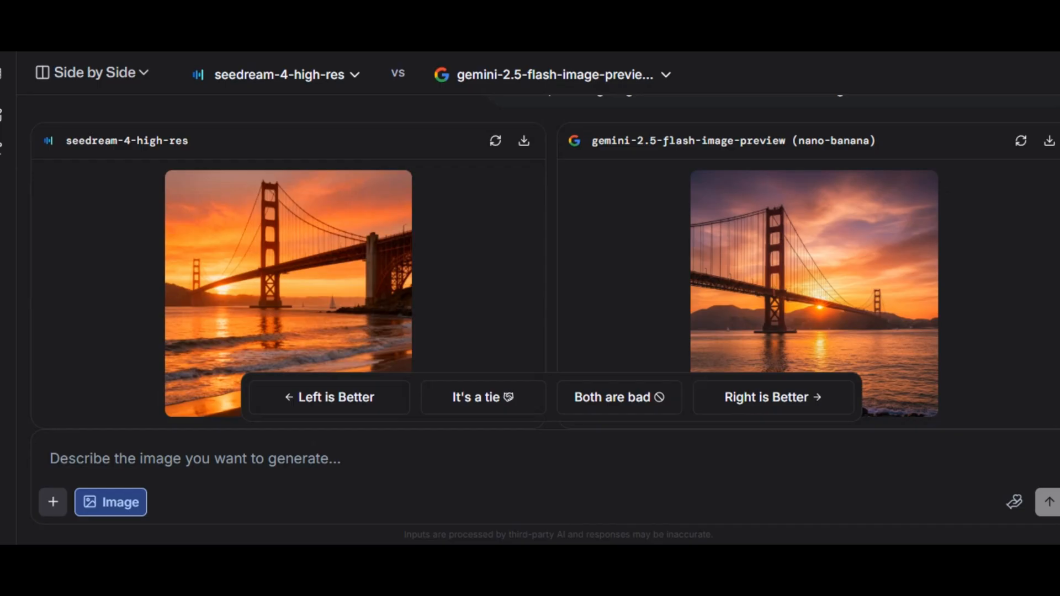
# Submit the Golden Gate Bridge sunset prompt and review the two models' images.
pyautogui.click(204, 458)
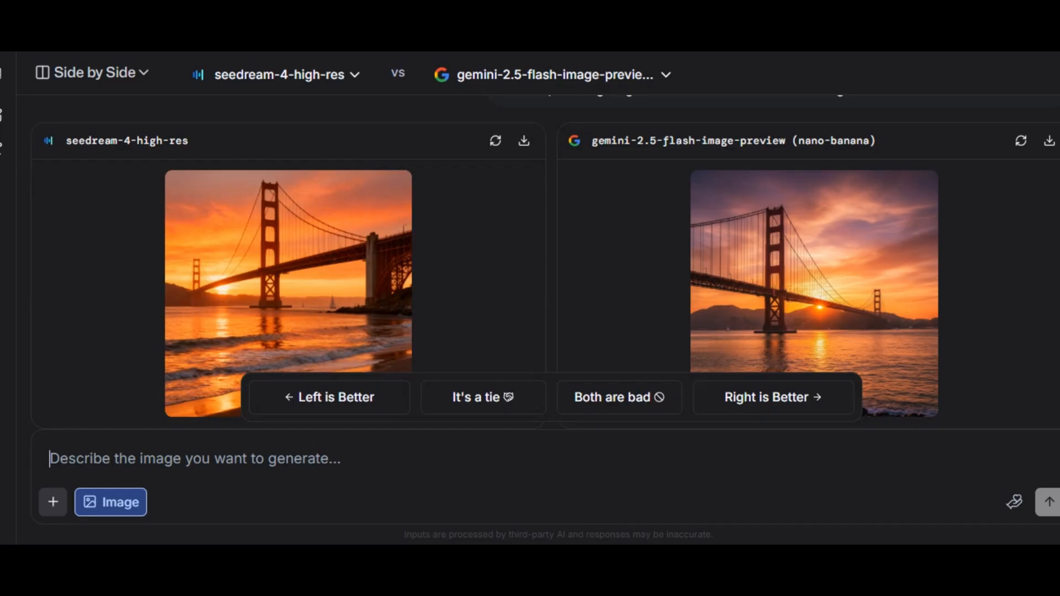
pyautogui.click(287, 271)
pyautogui.write('Create a cooki')
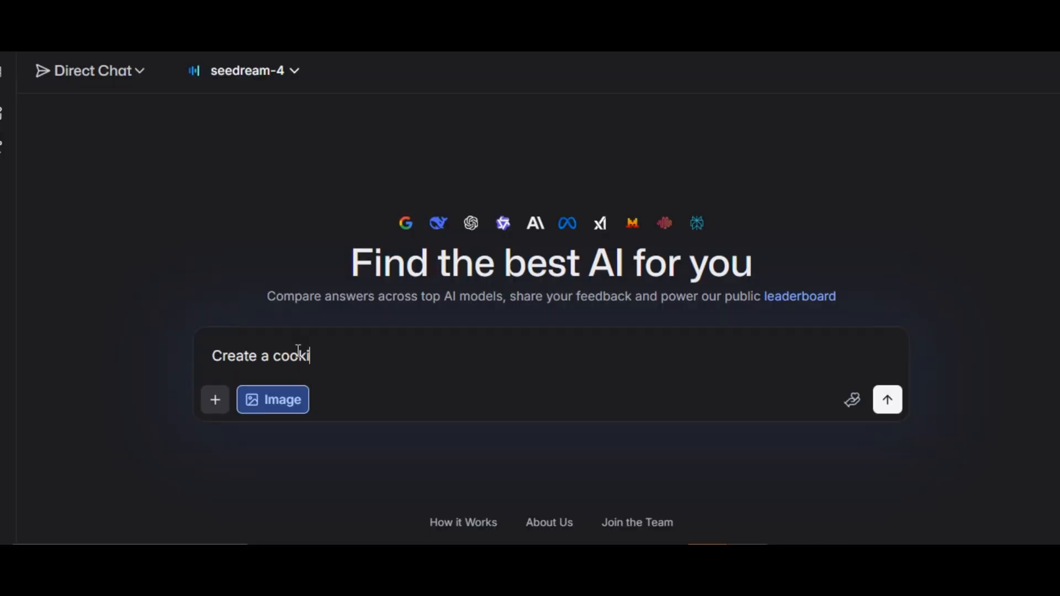
# Send the step-by-step instruction card prompt to seedream-4, view the card, and return to the comparison's first-model list.
pyautogui.write('ng card giving step by step')
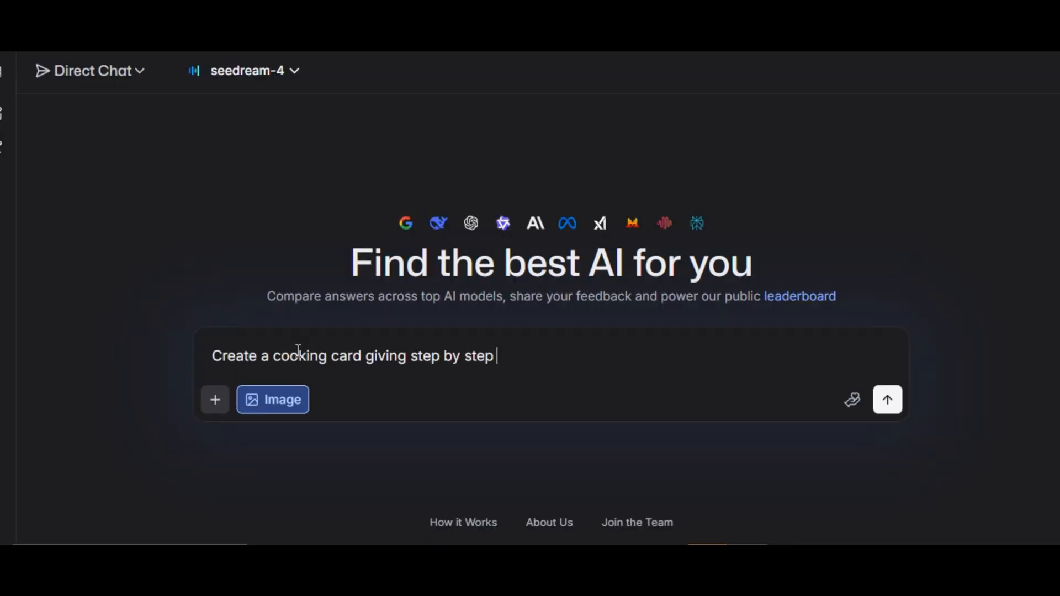
pyautogui.write('instruction for creating a pi')
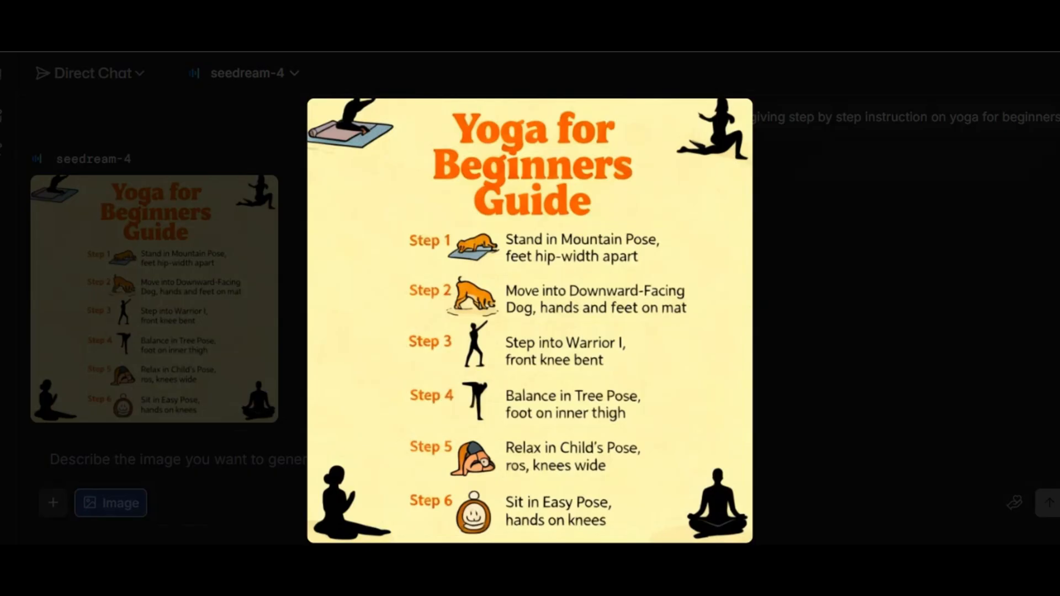
pyautogui.scroll(-3)
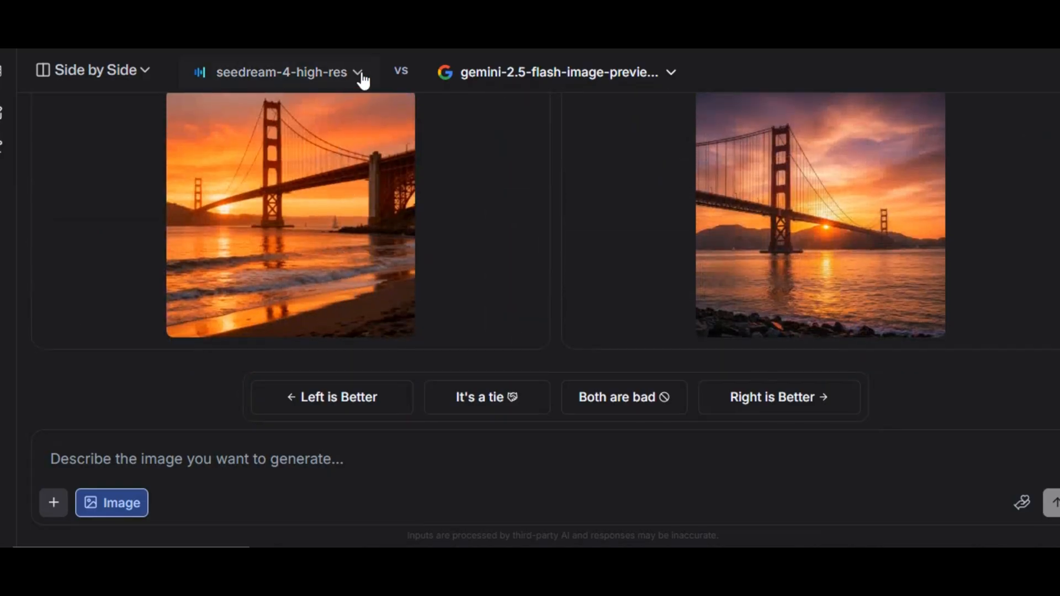
pyautogui.click(278, 72)
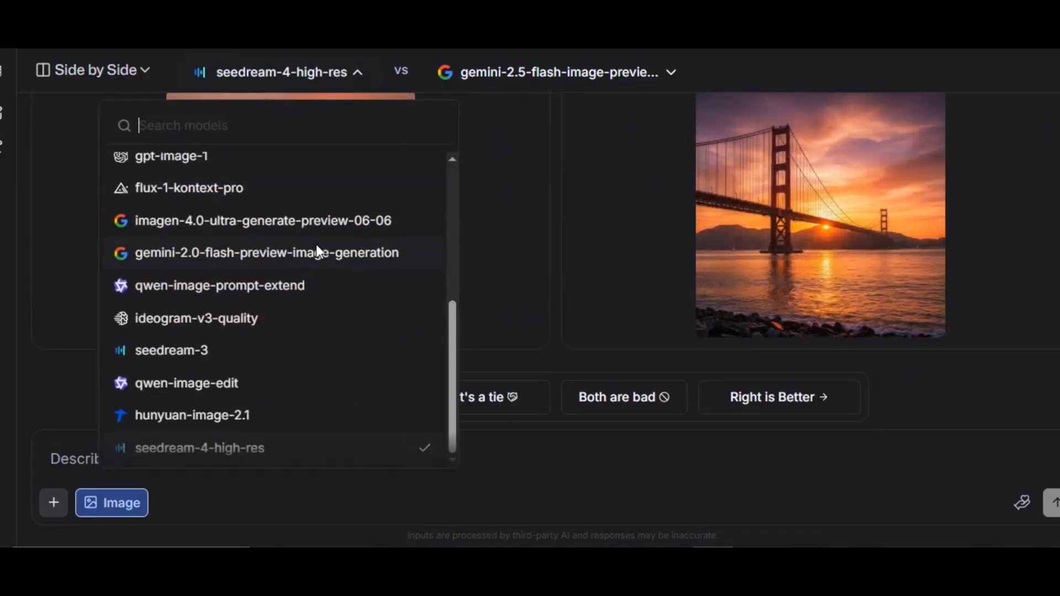